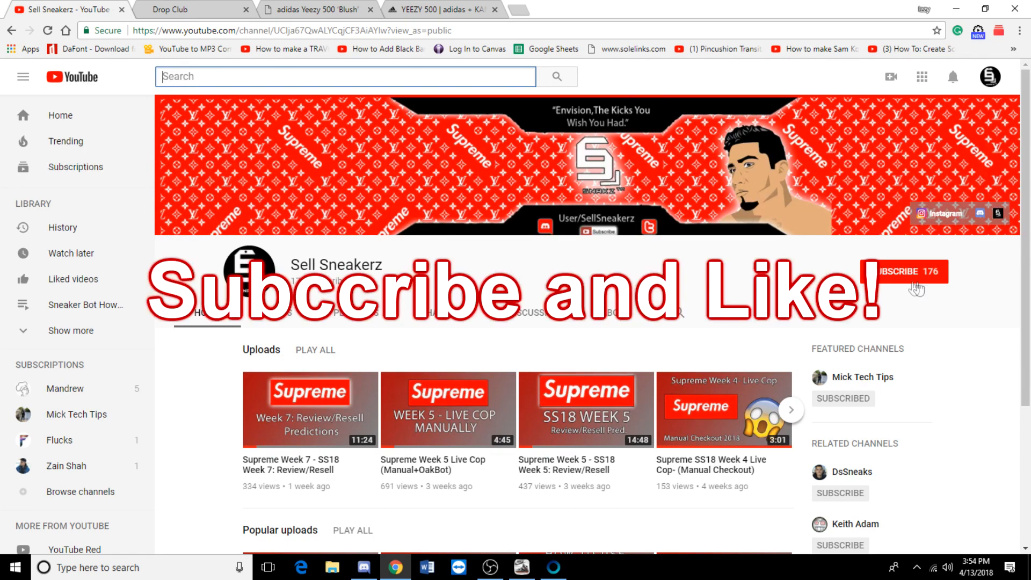
{"action": "mouse_move", "coordinate": [520, 274]}
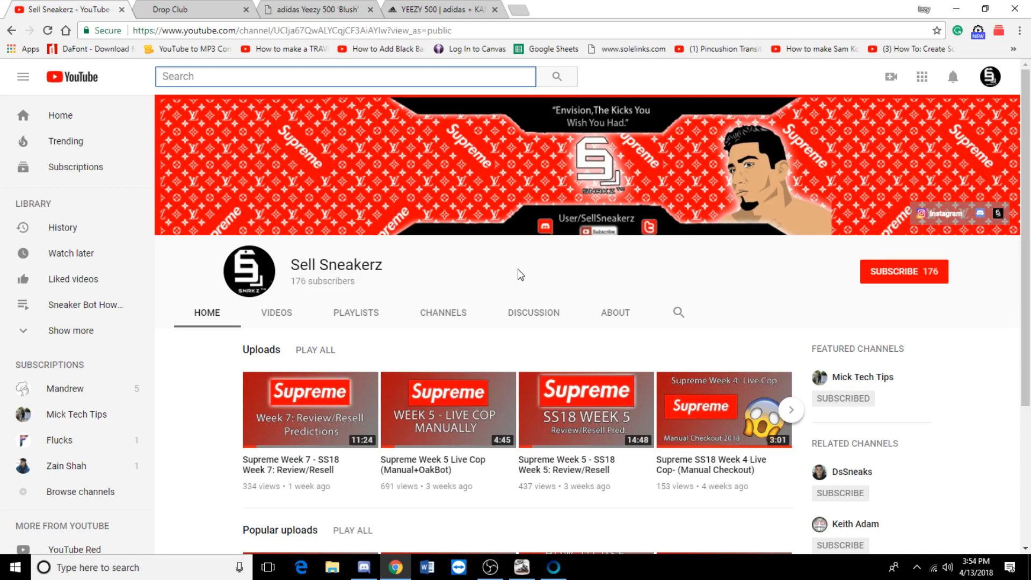
{"action": "mouse_move", "coordinate": [482, 281]}
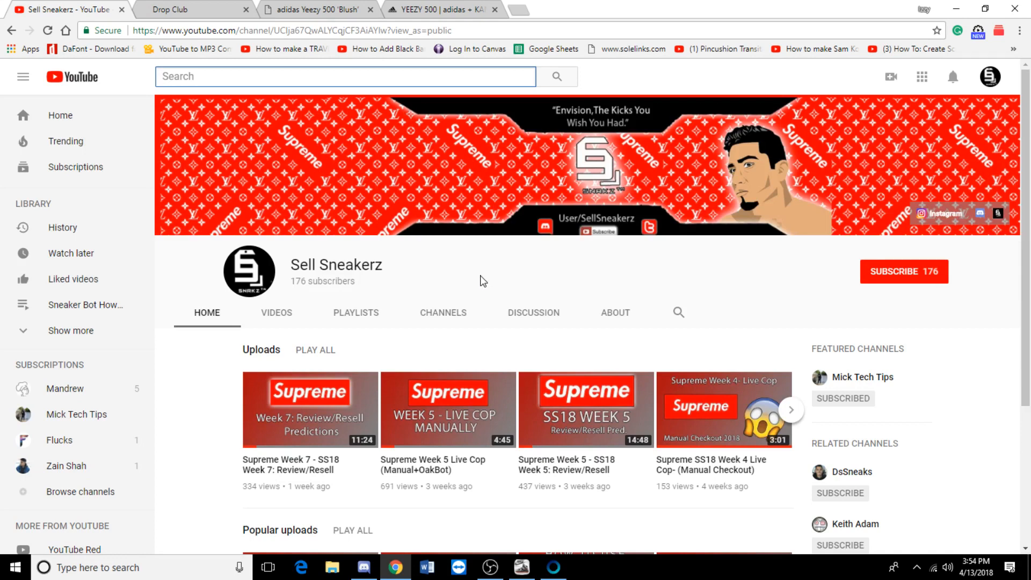
{"action": "mouse_move", "coordinate": [441, 279]}
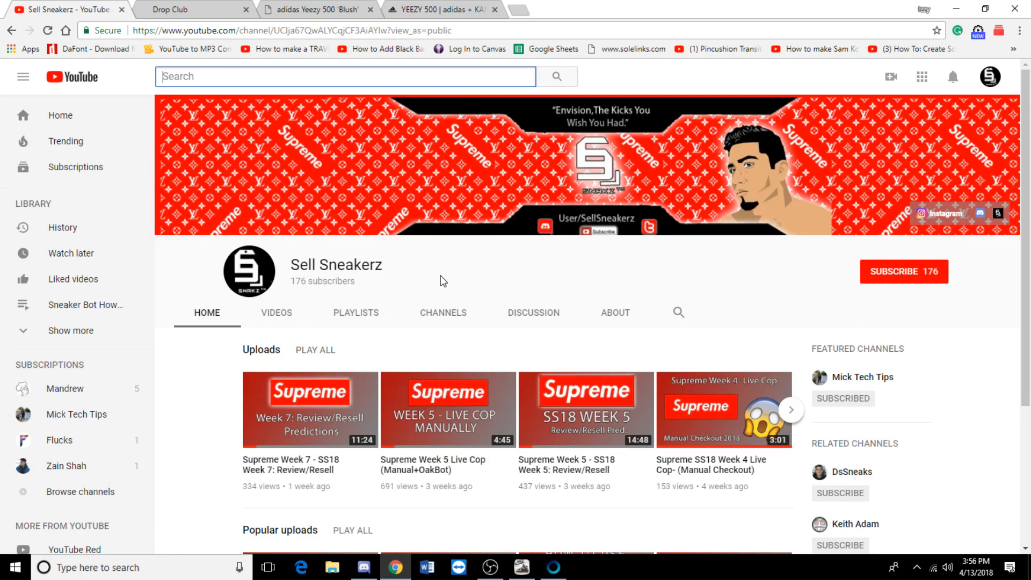
- Go to the Drop Club store and open the Residential Proxies Monthly Plan product
{"action": "left_click", "coordinate": [191, 10]}
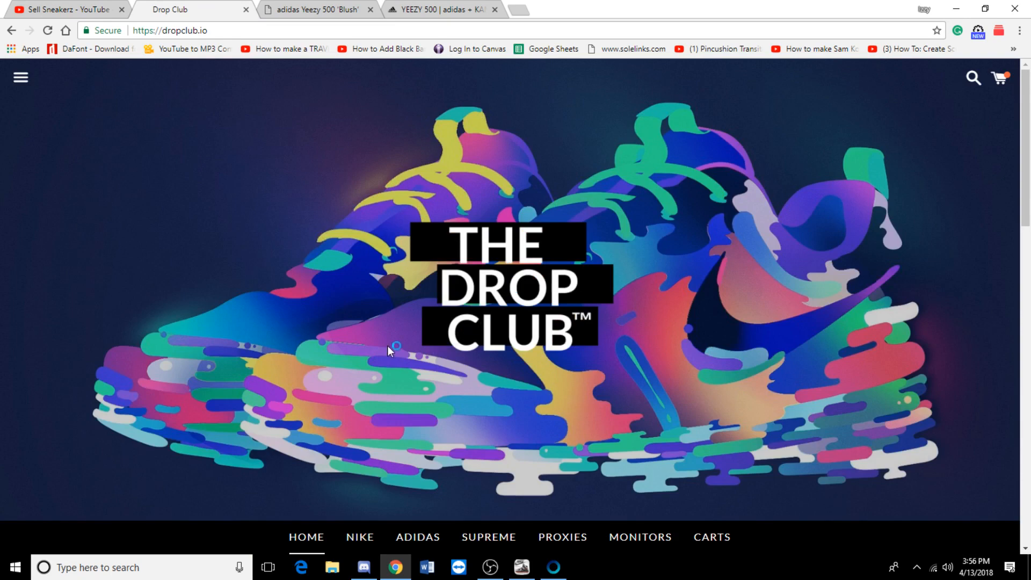
{"action": "scroll", "scroll_direction": "down", "scroll_amount": 3}
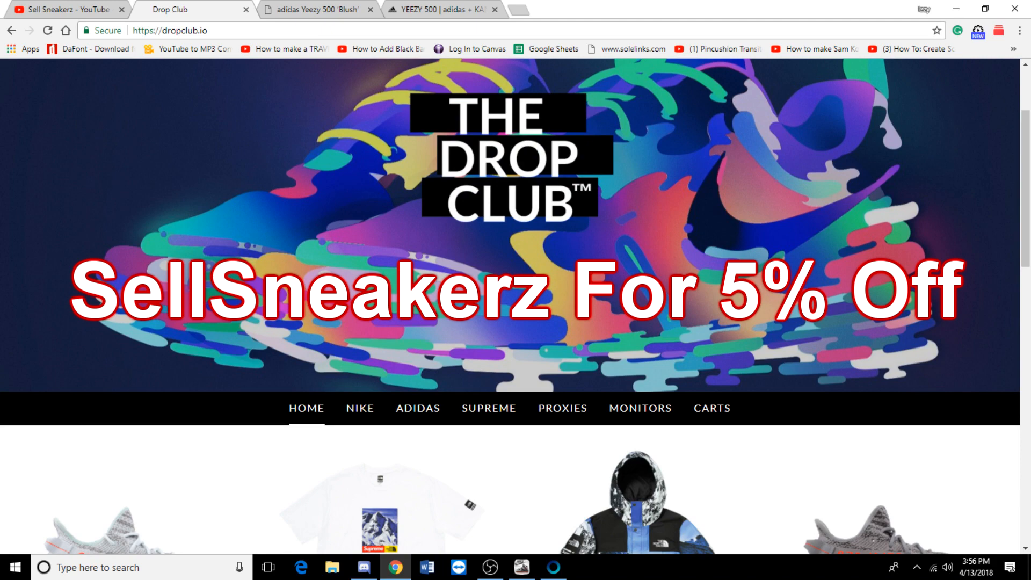
{"action": "scroll", "scroll_direction": "down", "scroll_amount": 3}
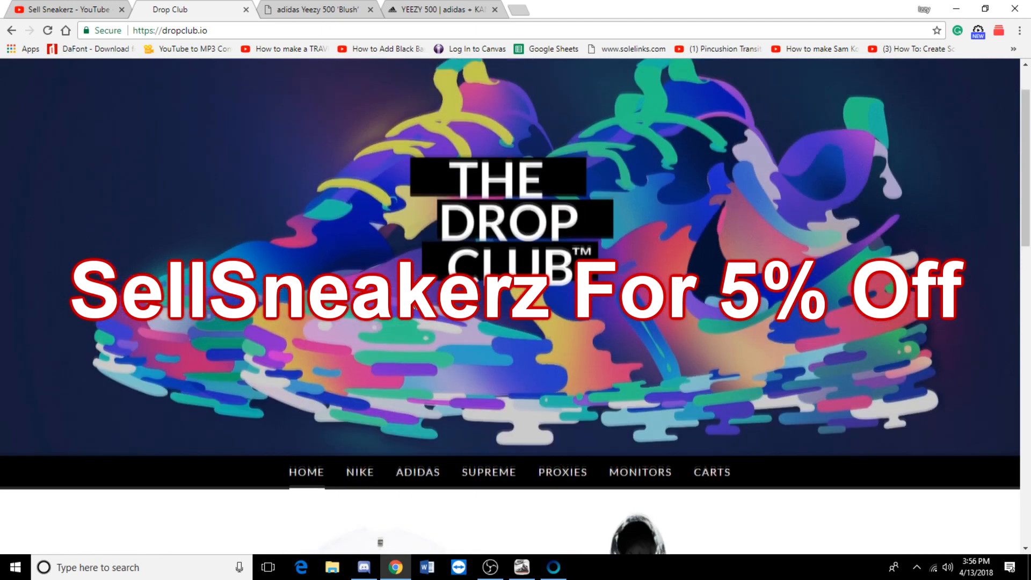
{"action": "scroll", "scroll_direction": "down", "scroll_amount": 3}
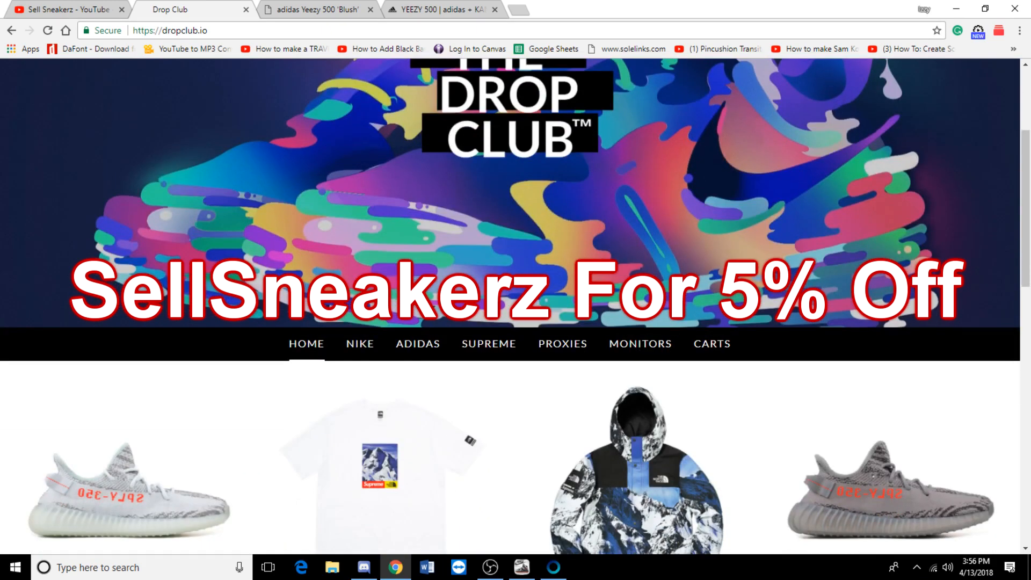
{"action": "left_click", "coordinate": [561, 344]}
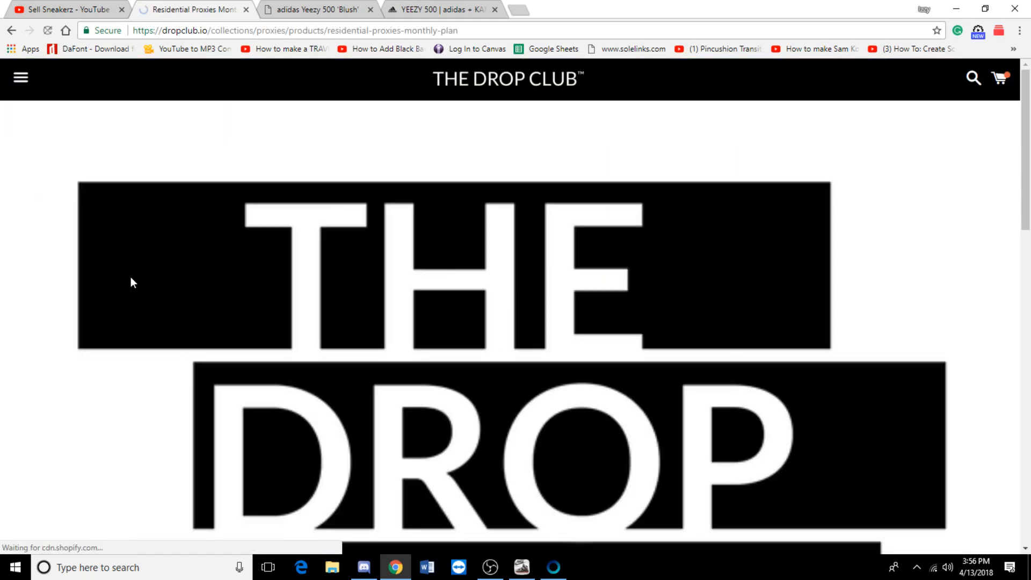
- Browse the monthly plan page showing the 7GB option at $140
{"action": "scroll", "scroll_direction": "down", "scroll_amount": 3}
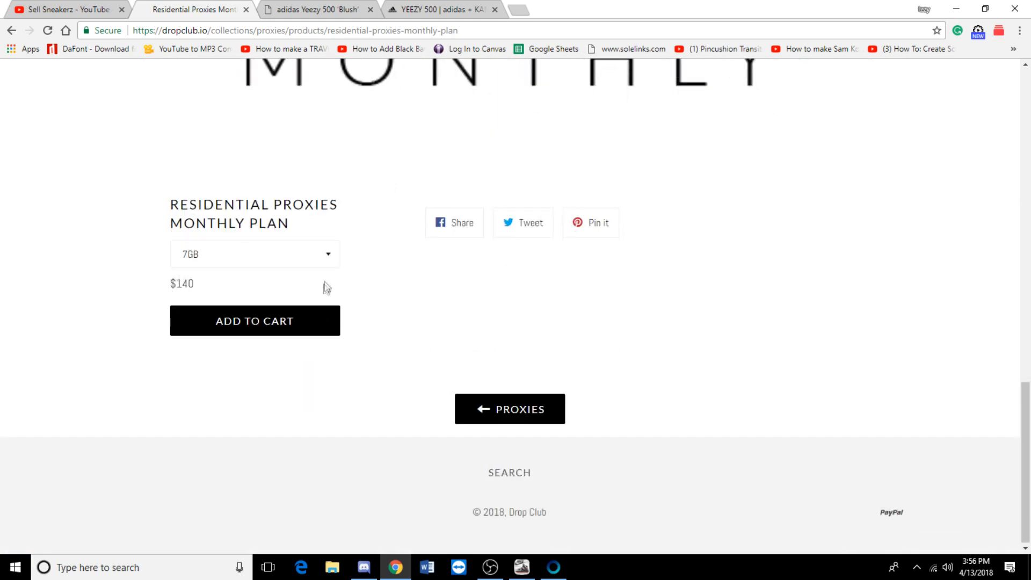
{"action": "left_click", "coordinate": [254, 253]}
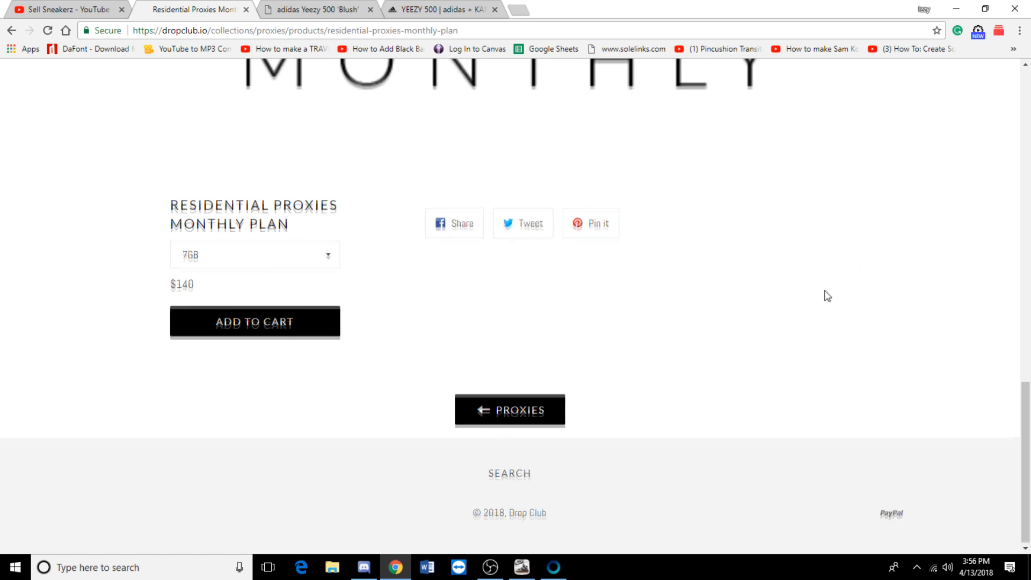
{"action": "scroll", "scroll_direction": "up", "scroll_amount": 3}
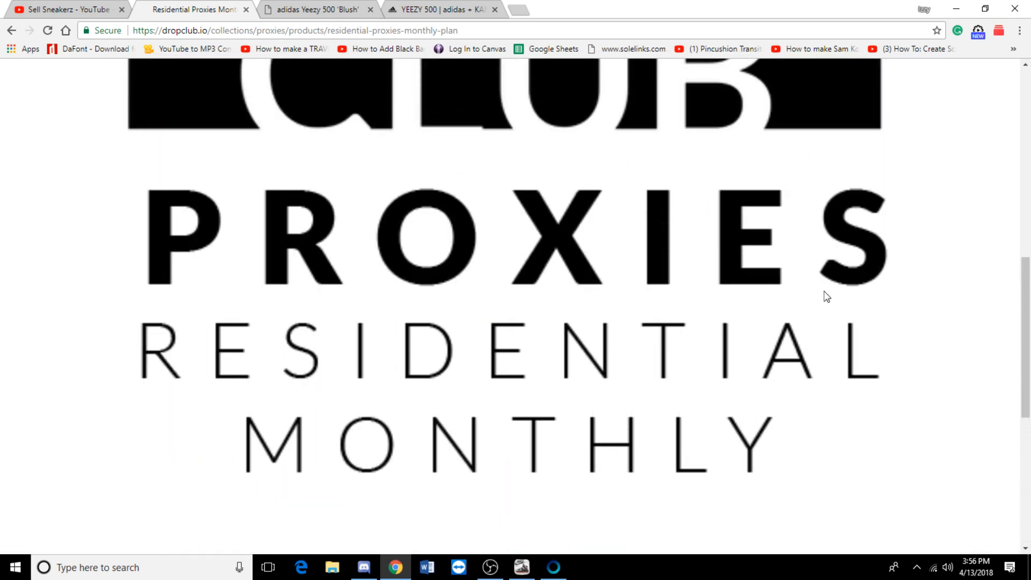
{"action": "scroll", "scroll_direction": "up", "scroll_amount": 3}
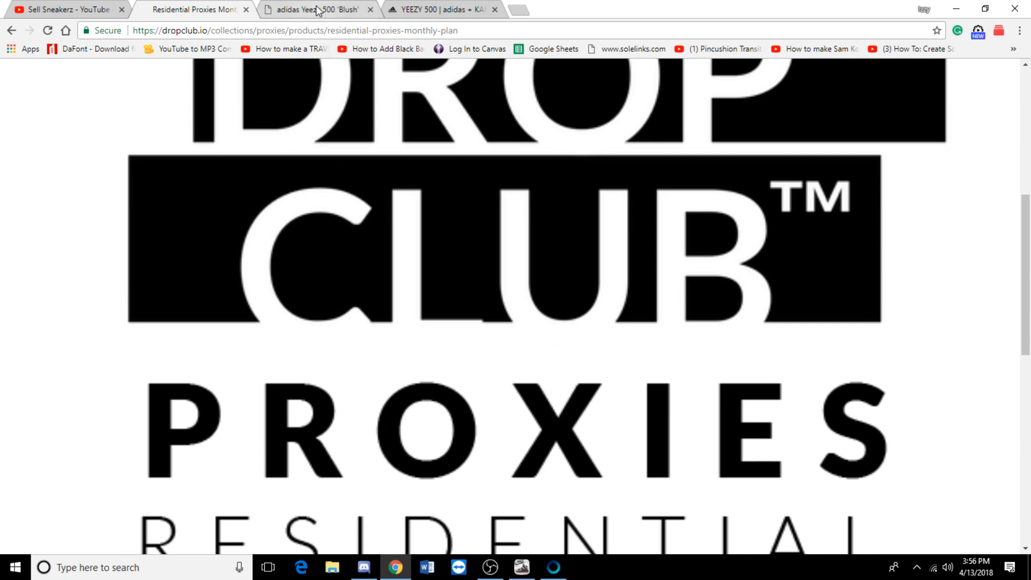
- View the Sole Links Yeezy 500 'Blush' page down to its Online Releases (Adidas US, Adidas Europe)
{"action": "left_click", "coordinate": [315, 9]}
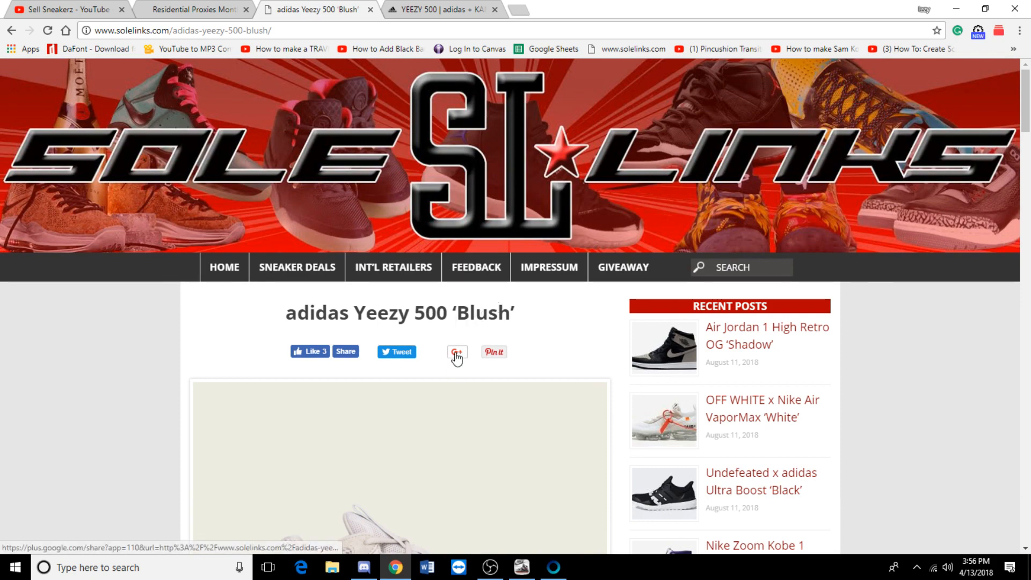
{"action": "scroll", "scroll_direction": "down", "scroll_amount": 3}
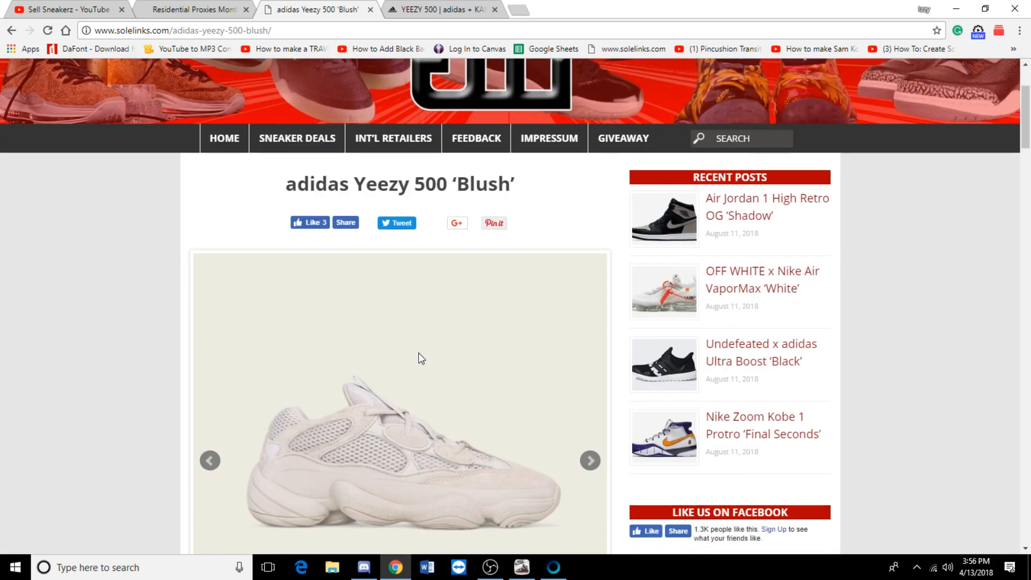
{"action": "scroll", "scroll_direction": "down", "scroll_amount": 3}
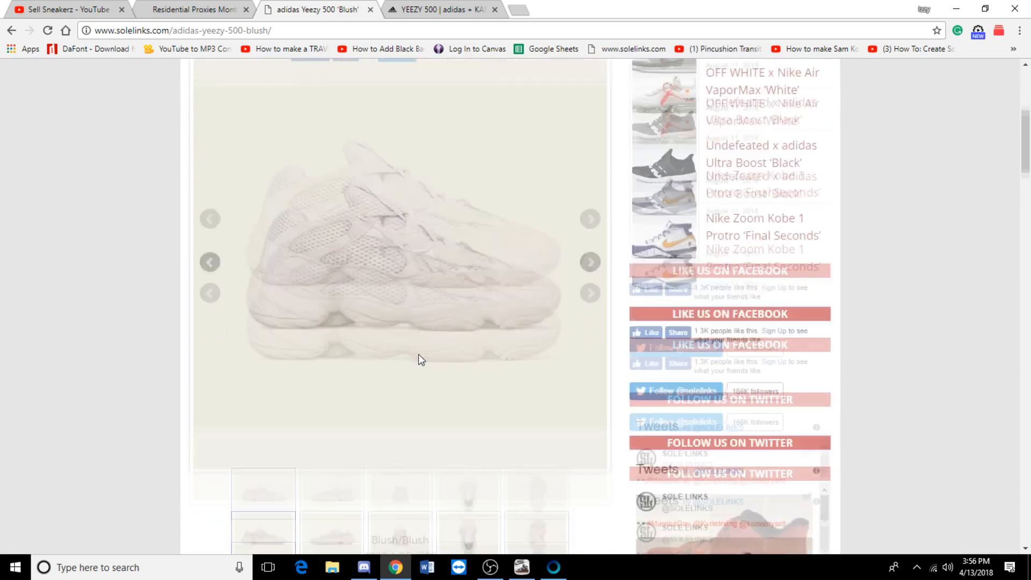
{"action": "scroll", "scroll_direction": "down", "scroll_amount": 3}
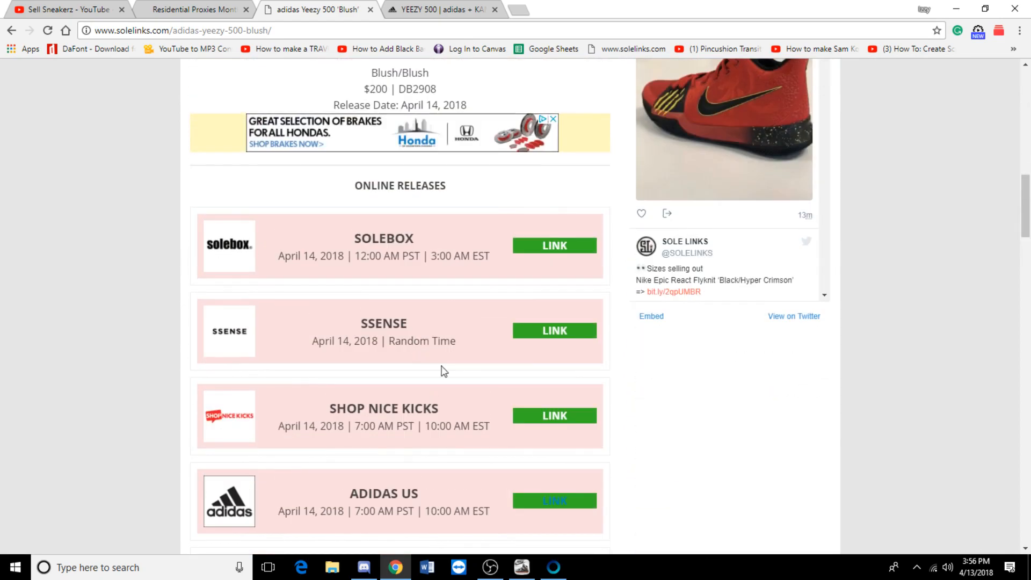
{"action": "scroll", "scroll_direction": "down", "scroll_amount": 3}
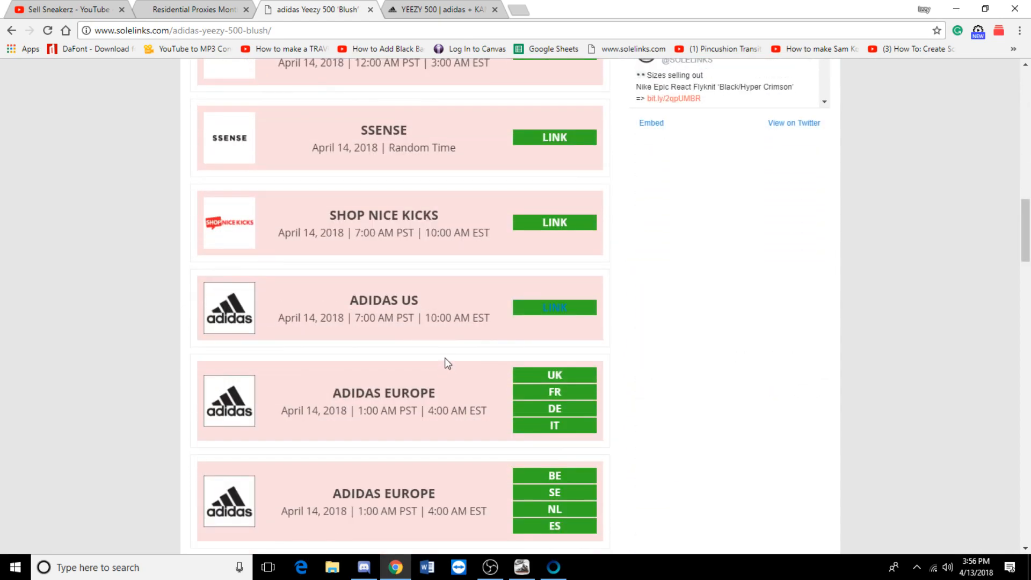
{"action": "scroll", "scroll_direction": "down", "scroll_amount": 3}
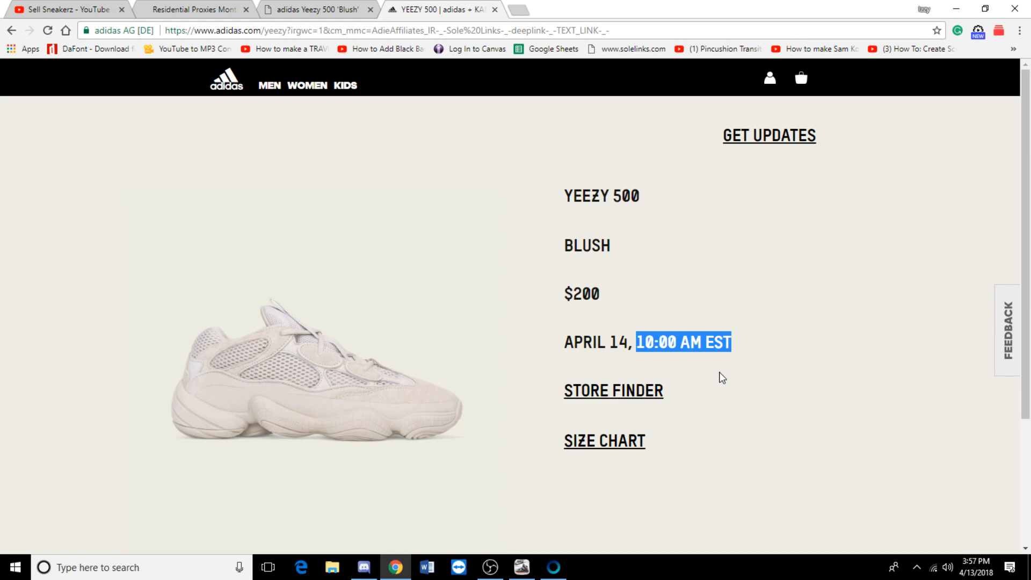
{"action": "mouse_move", "coordinate": [636, 298]}
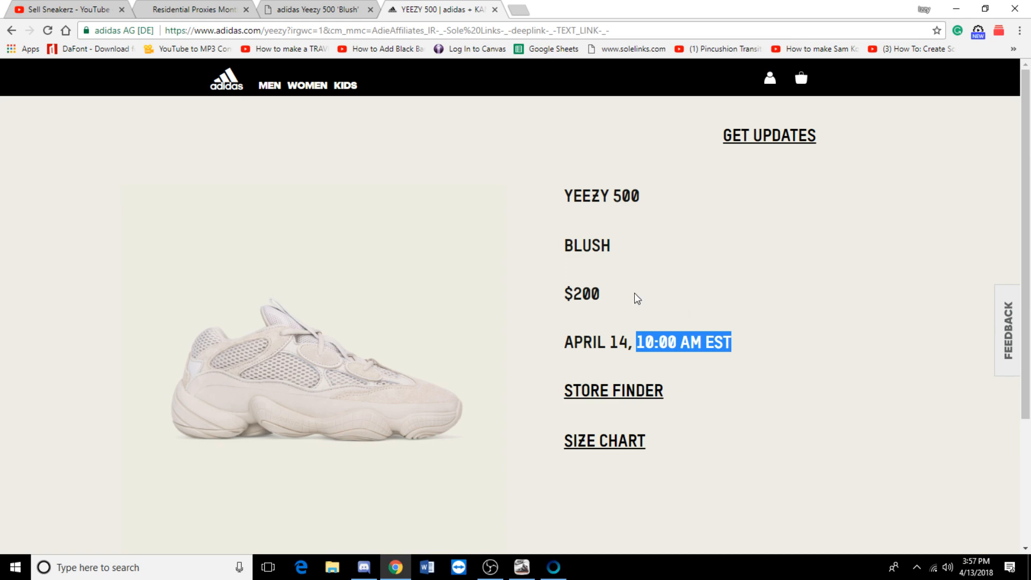
- Review the adidas.com Yeezy 500 Blush page with $200 price and April 14, 10:00 AM EST release
{"action": "scroll", "scroll_direction": "down", "scroll_amount": 3}
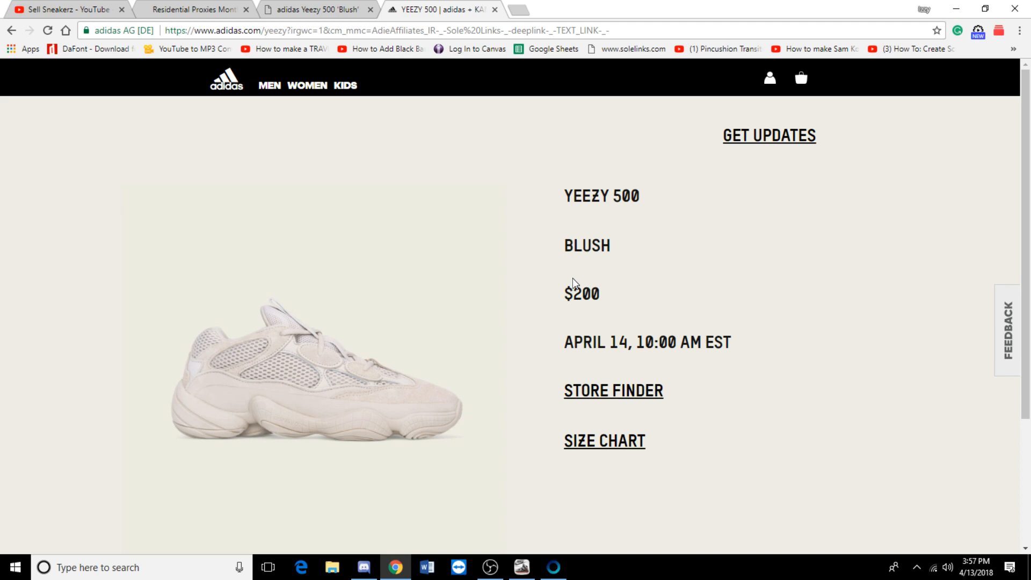
{"action": "mouse_move", "coordinate": [524, 344]}
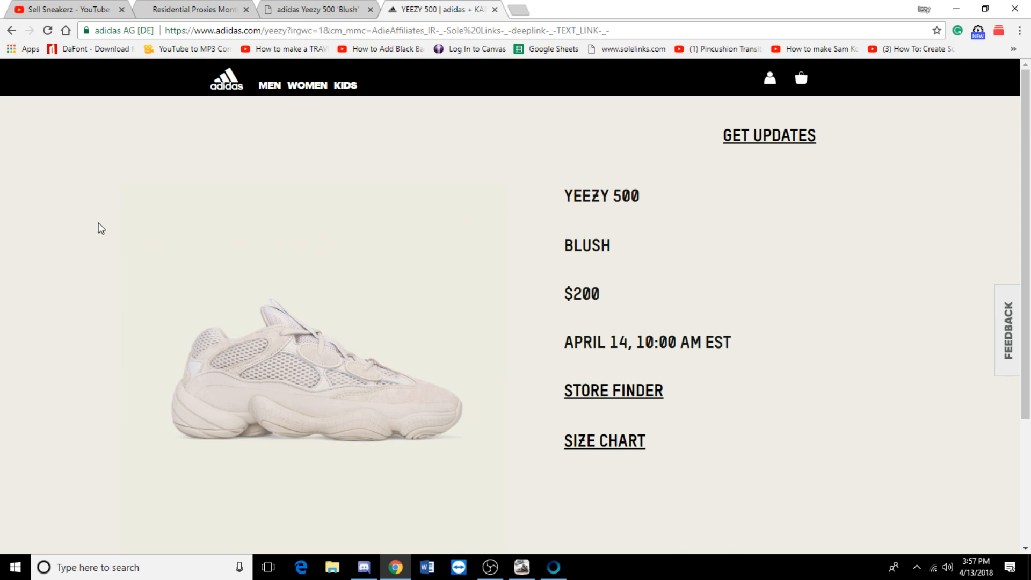
{"action": "mouse_move", "coordinate": [207, 239]}
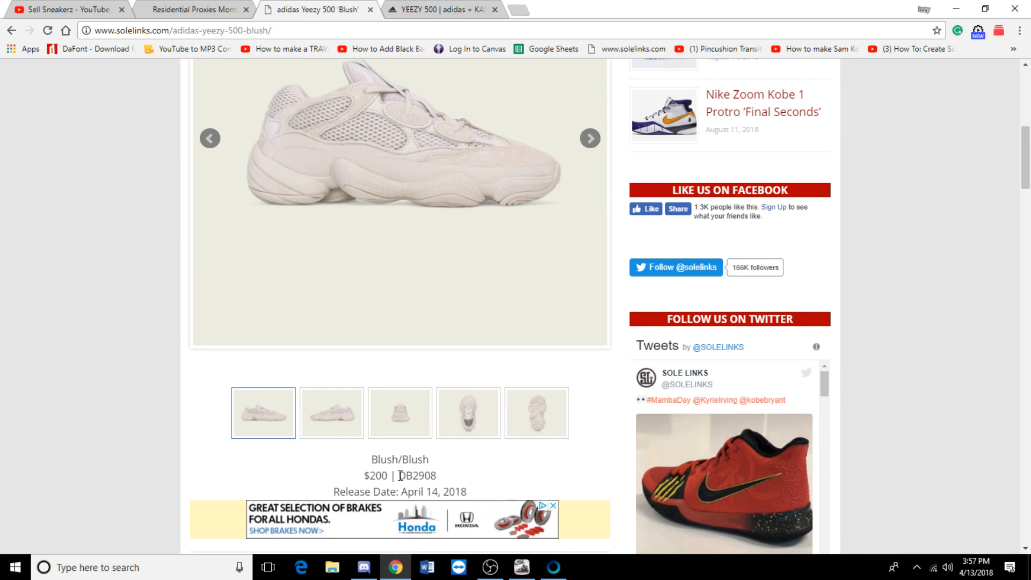
- Select style code DB2908 and review the retailer links and raffles (Adidas US, Adidas Europe, SSENSE, Shop Nice Kicks)
{"action": "double_click", "coordinate": [417, 475]}
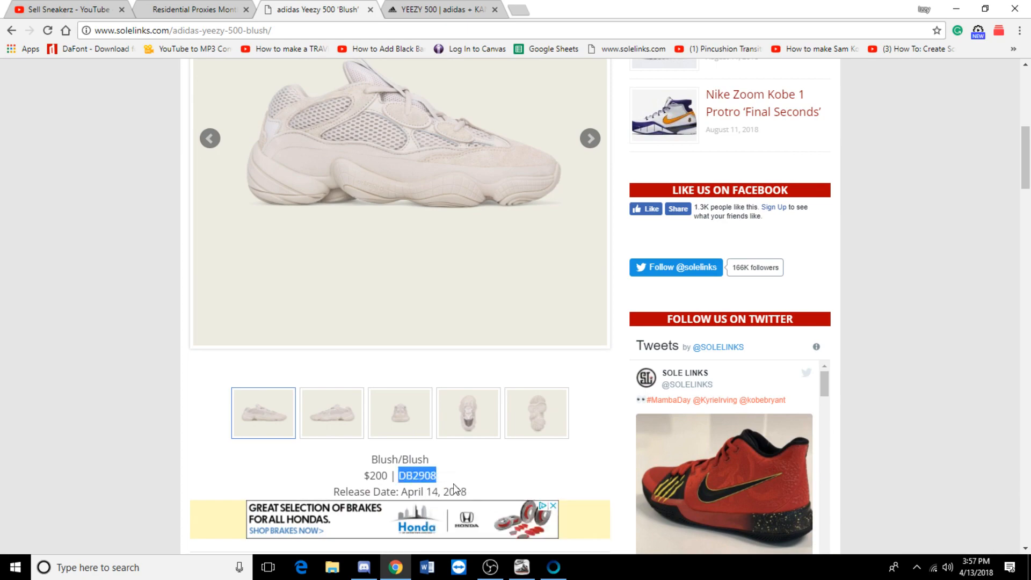
{"action": "scroll", "scroll_direction": "down", "scroll_amount": 3}
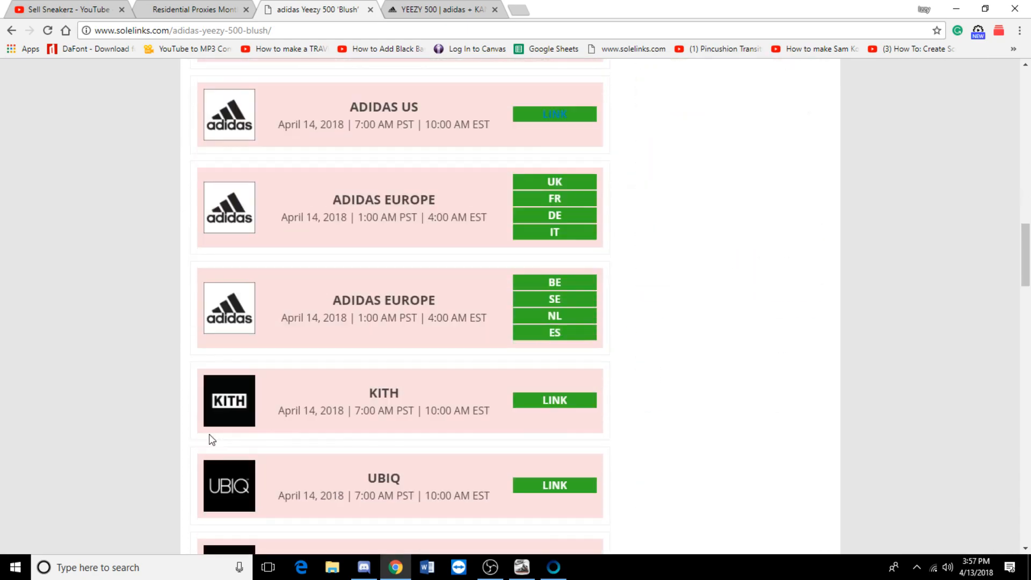
{"action": "scroll", "scroll_direction": "down", "scroll_amount": 3}
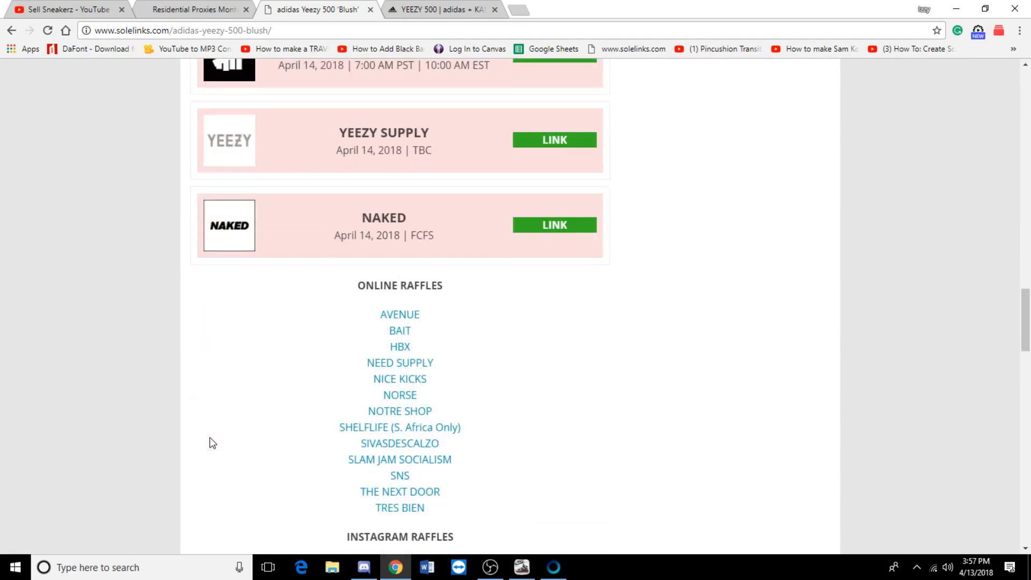
{"action": "scroll", "scroll_direction": "down", "scroll_amount": 3}
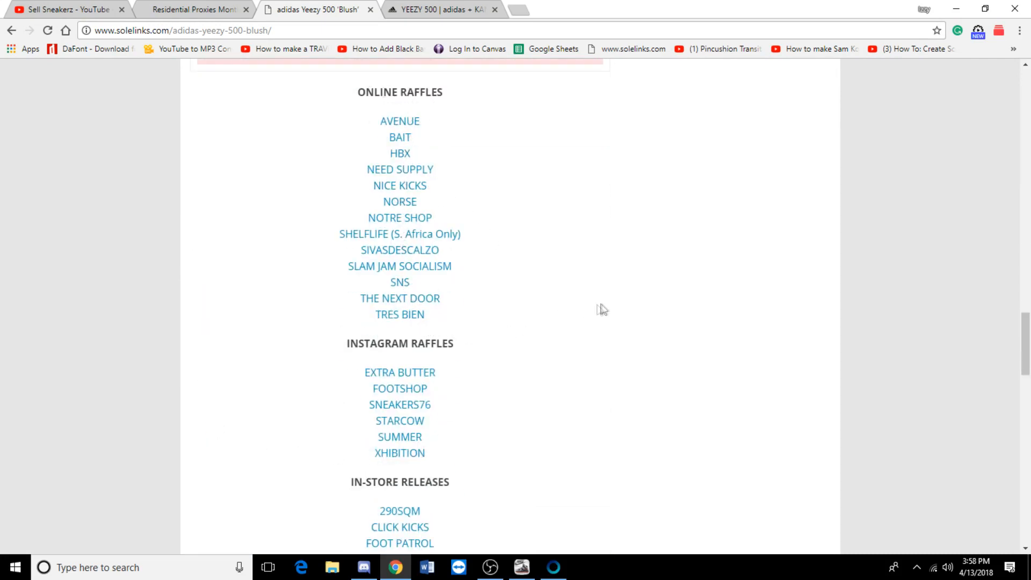
{"action": "scroll", "scroll_direction": "up", "scroll_amount": 3}
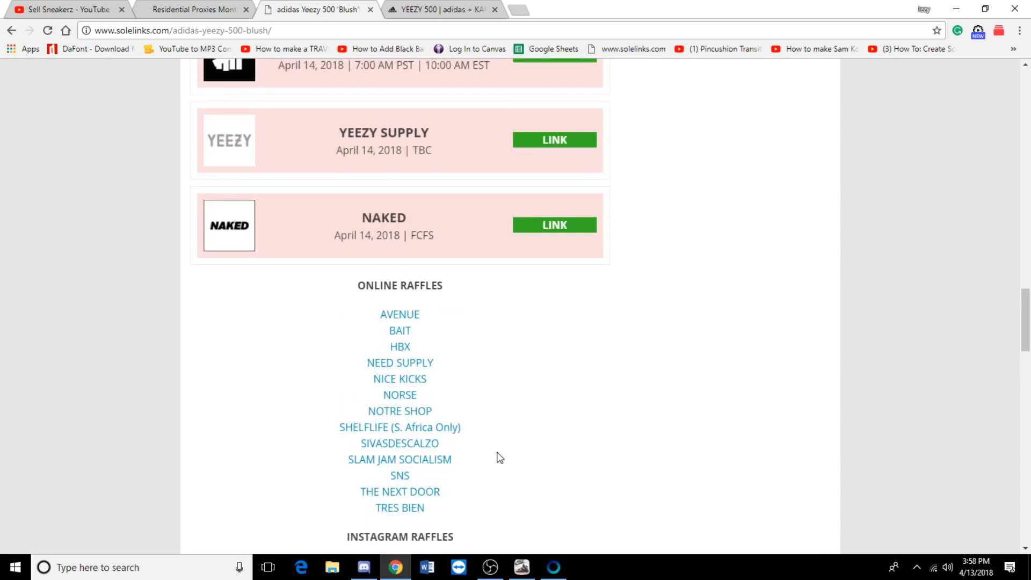
{"action": "scroll", "scroll_direction": "down", "scroll_amount": 3}
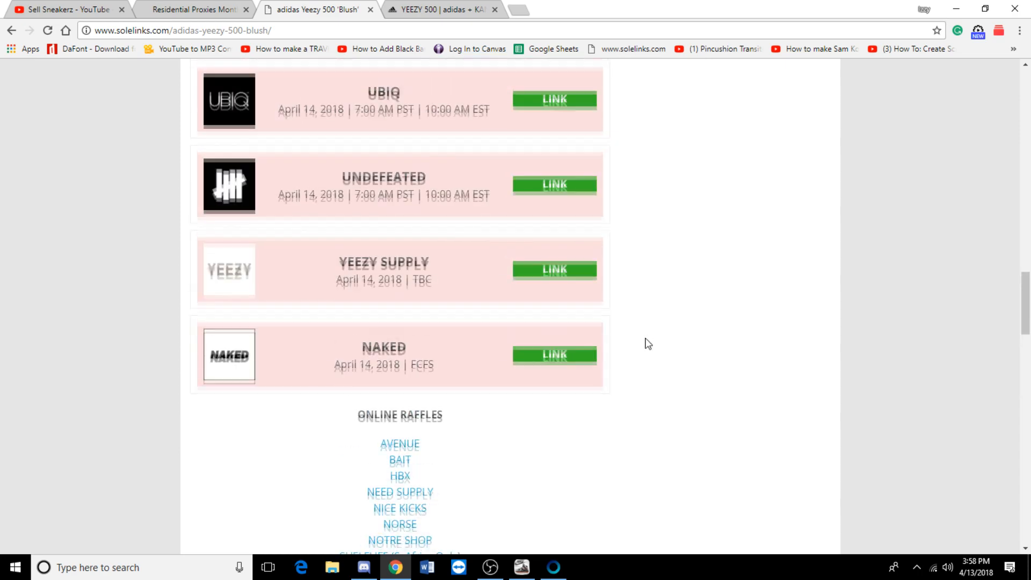
{"action": "scroll", "scroll_direction": "down", "scroll_amount": 3}
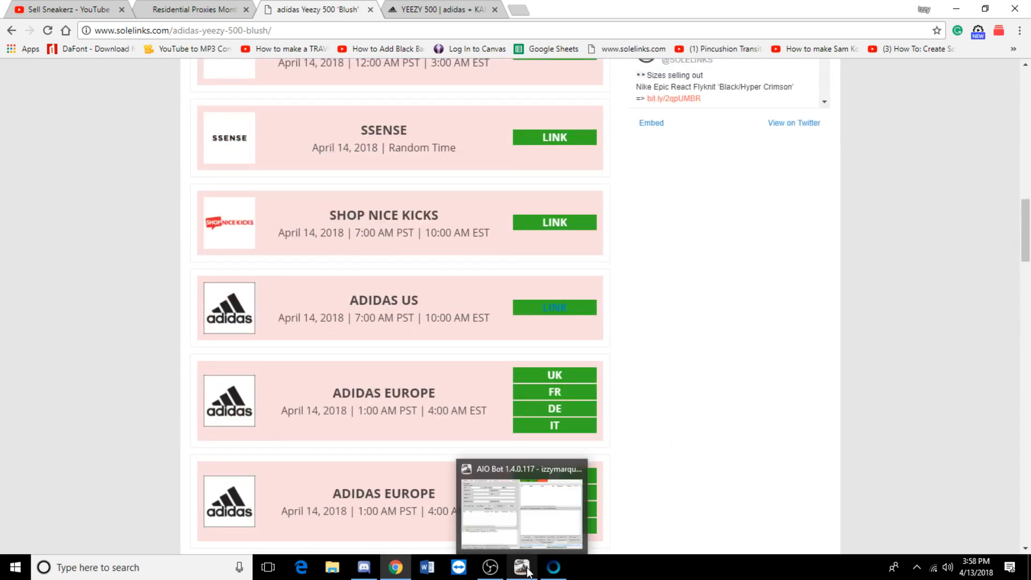
- Bring AIO Bot forward and set the account site to Adidas with guest checkout
{"action": "left_click", "coordinate": [521, 567]}
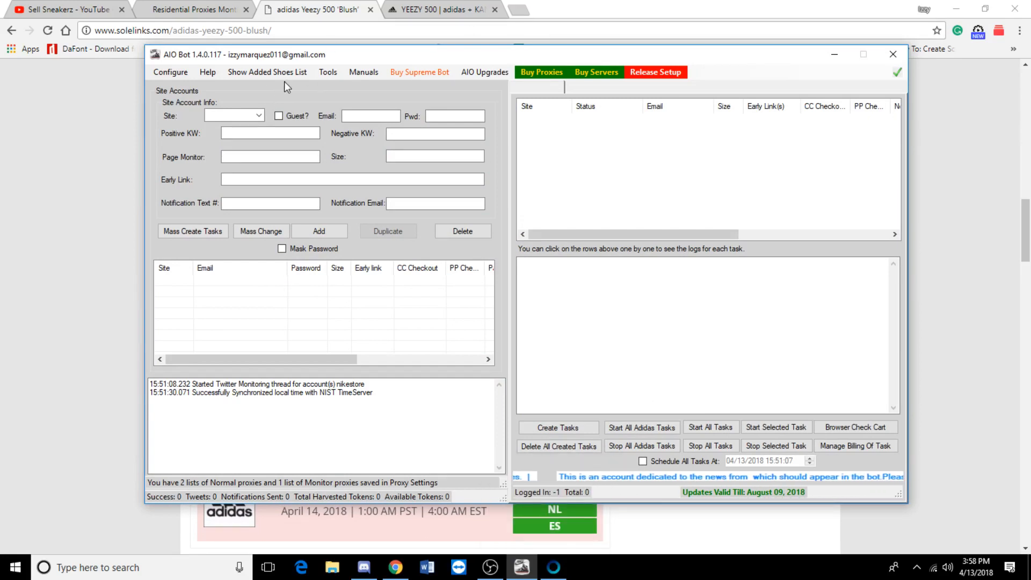
{"action": "left_click", "coordinate": [257, 116]}
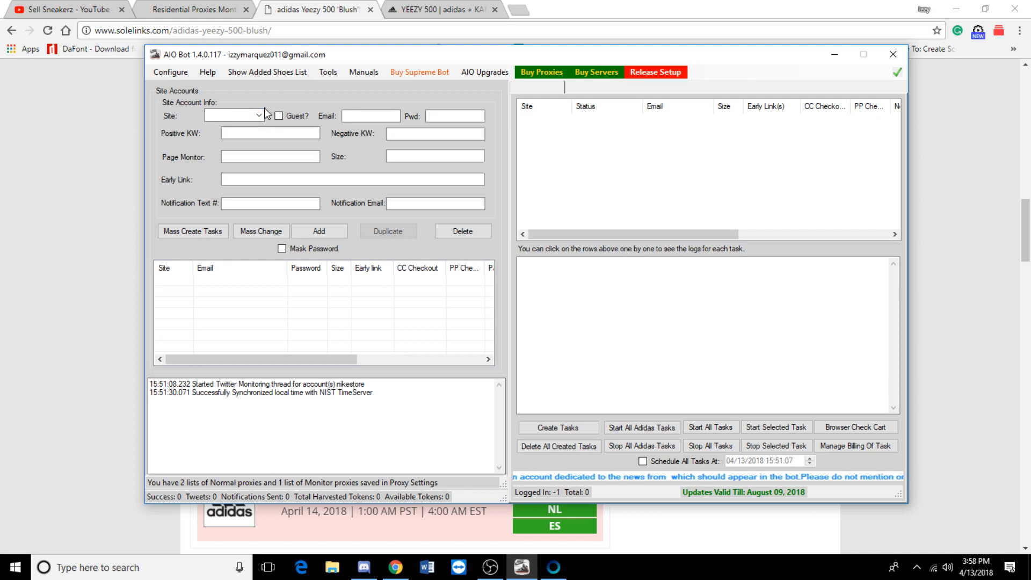
{"action": "left_click", "coordinate": [257, 115]}
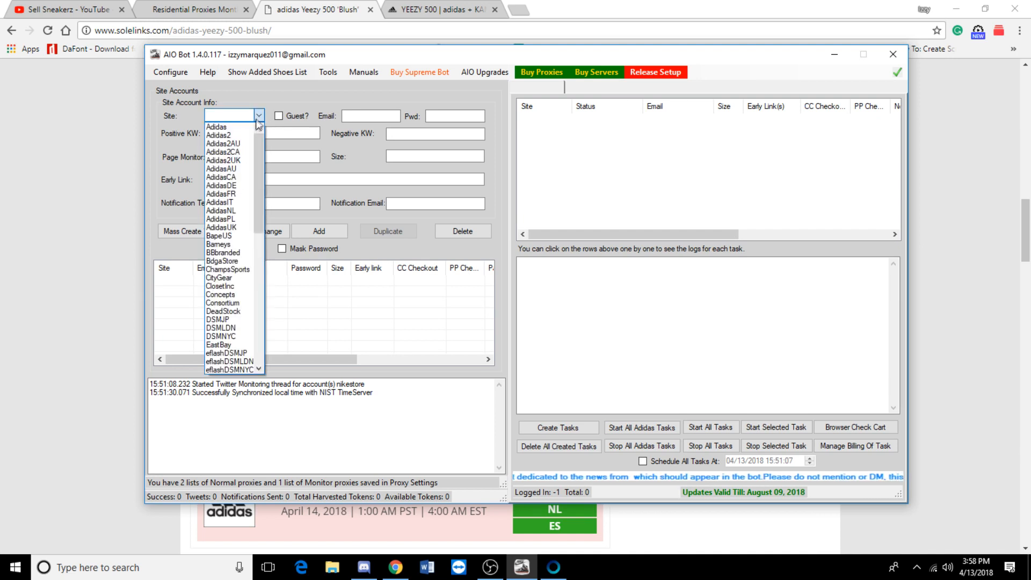
{"action": "left_click", "coordinate": [216, 127]}
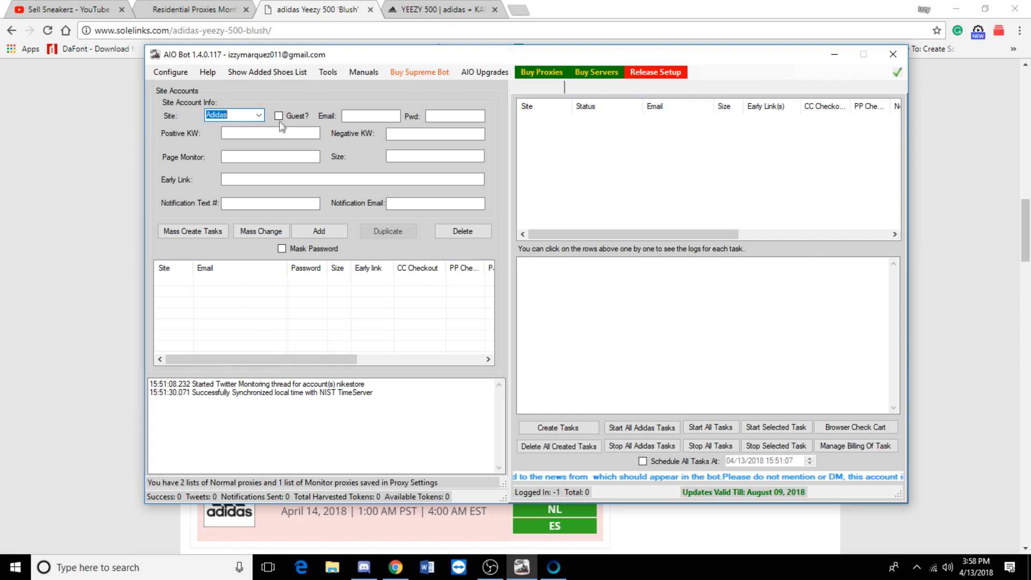
{"action": "left_click", "coordinate": [280, 116]}
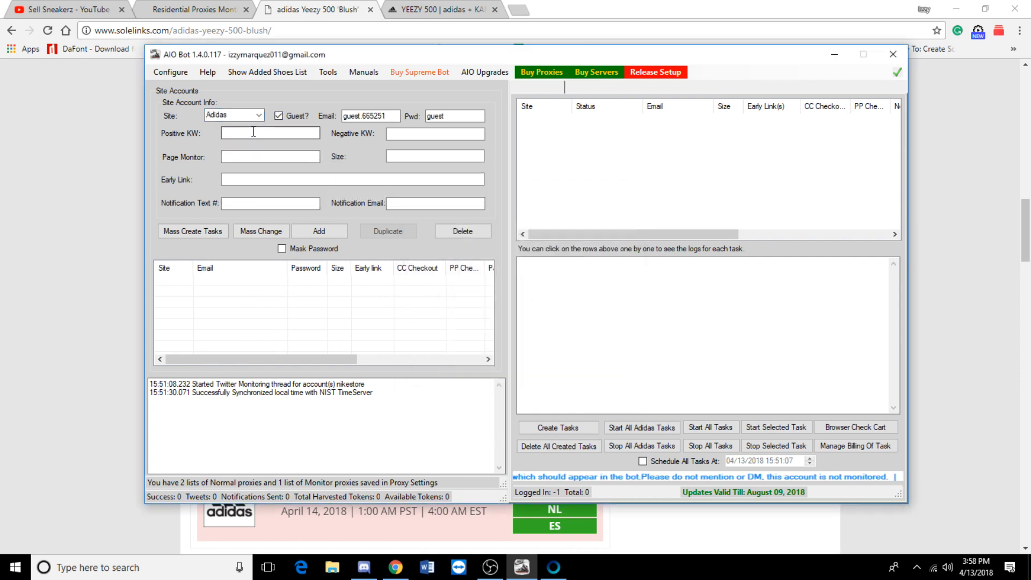
- Enter keyword xxx, early link DB2908 and size 8.5, add the account and create its task
{"action": "type", "text": "xxx"}
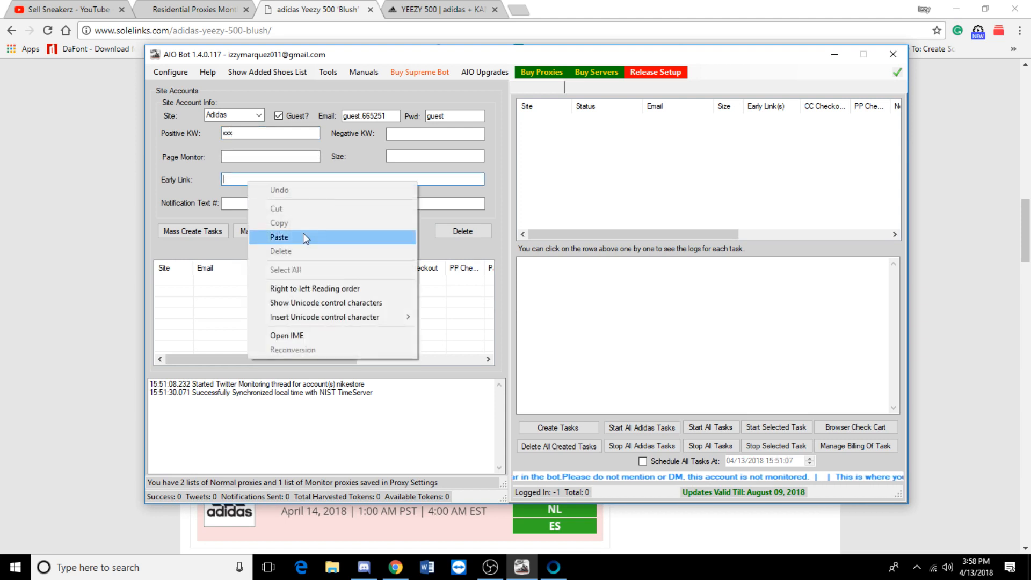
{"action": "left_click", "coordinate": [278, 237]}
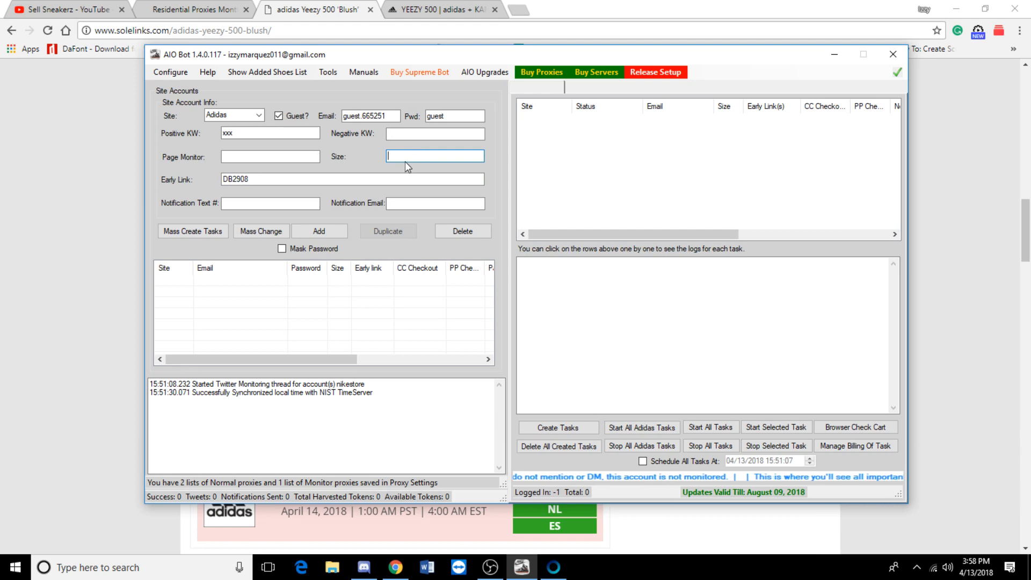
{"action": "left_click", "coordinate": [192, 230]}
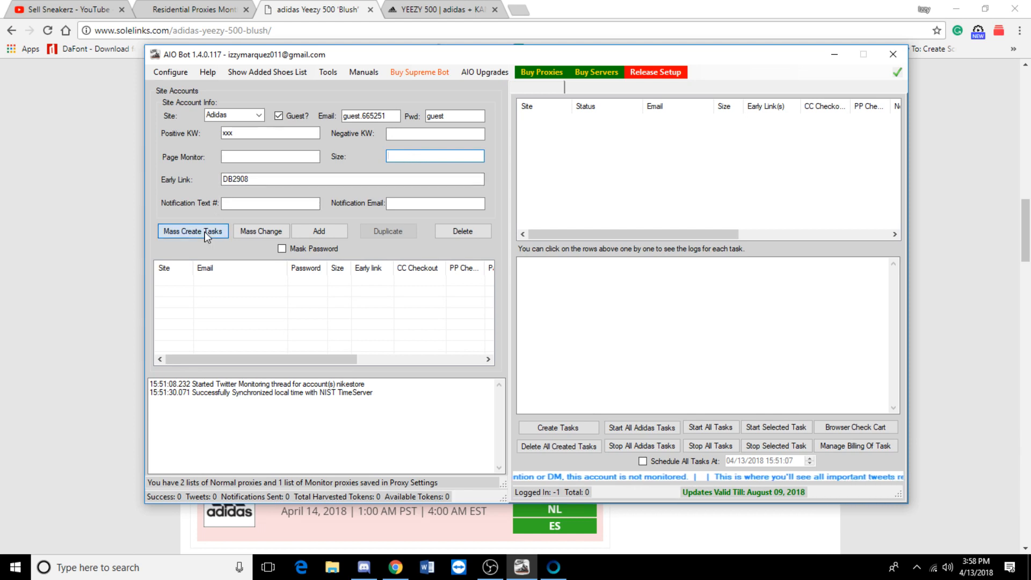
{"action": "left_click", "coordinate": [192, 231]}
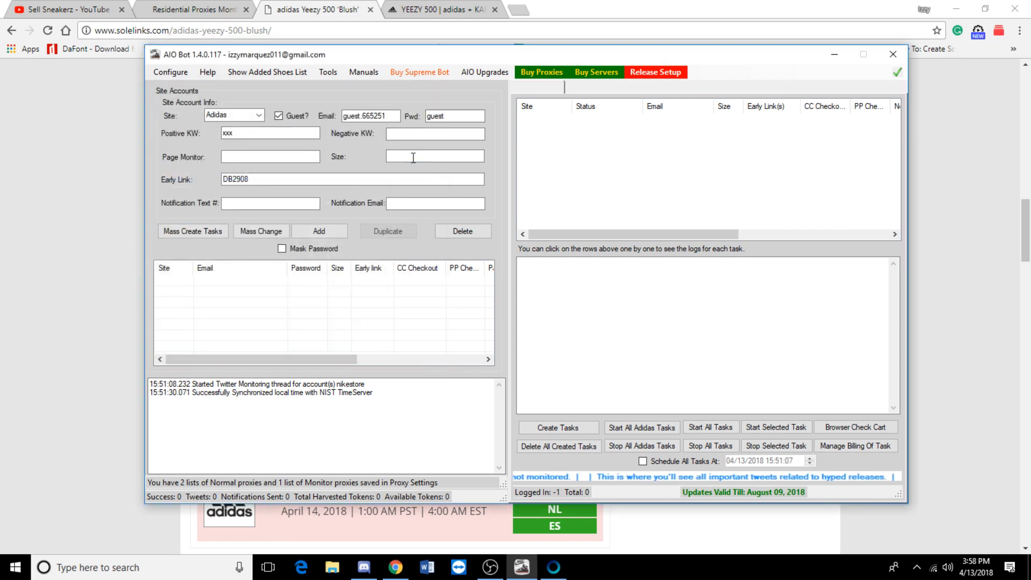
{"action": "type", "text": "8.5"}
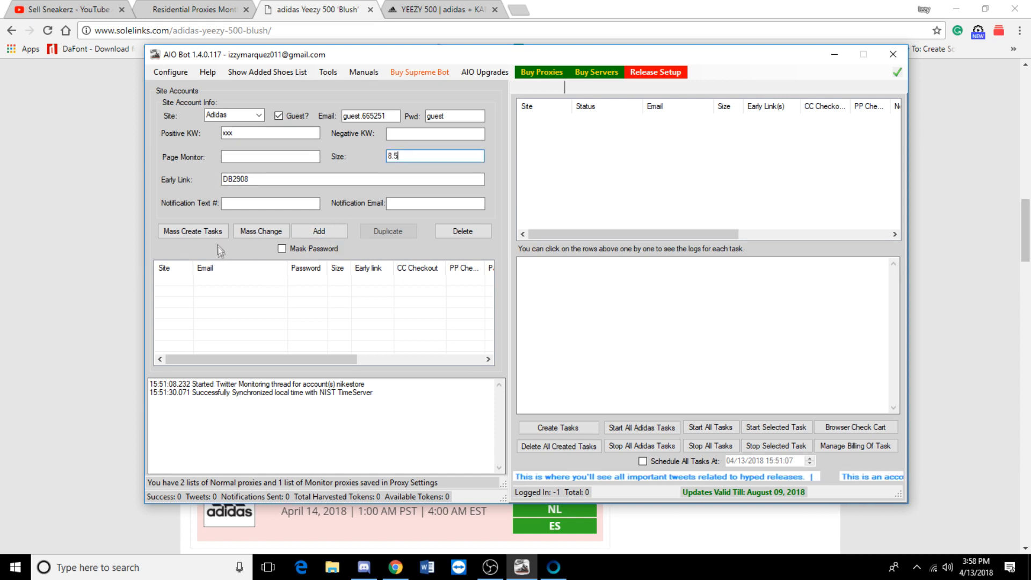
{"action": "left_click", "coordinate": [319, 231]}
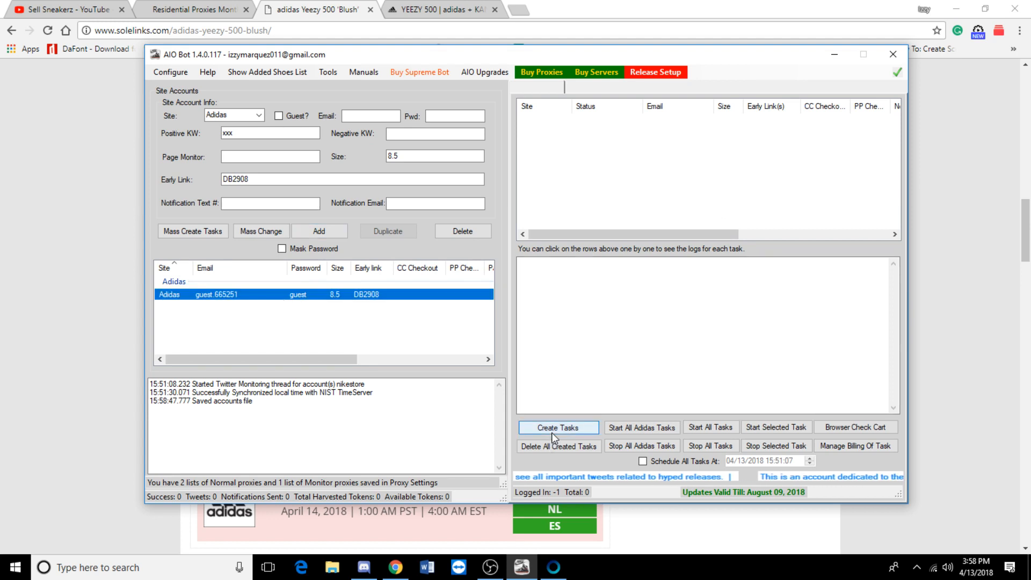
{"action": "left_click", "coordinate": [557, 426]}
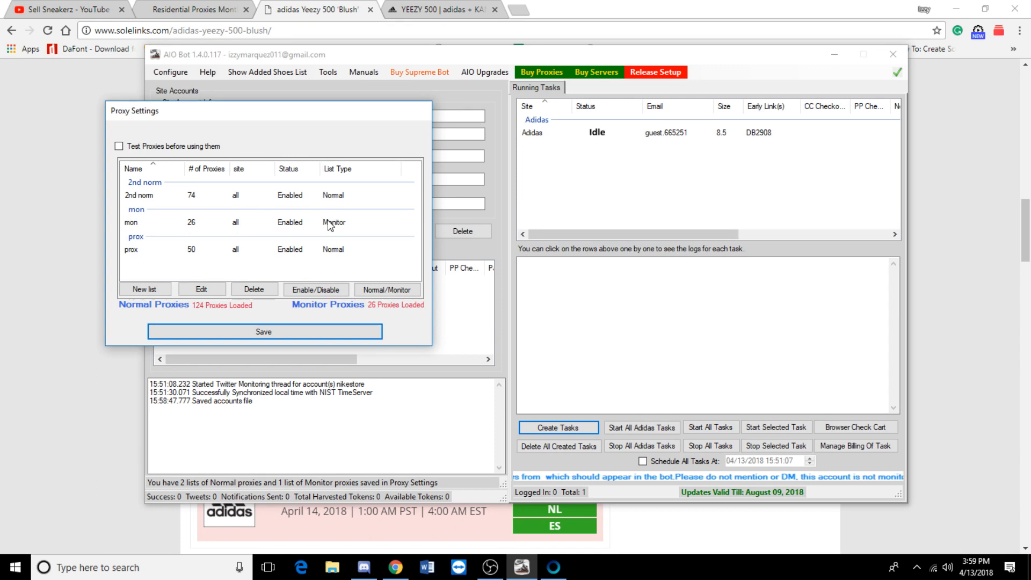
{"action": "mouse_move", "coordinate": [74, 186]}
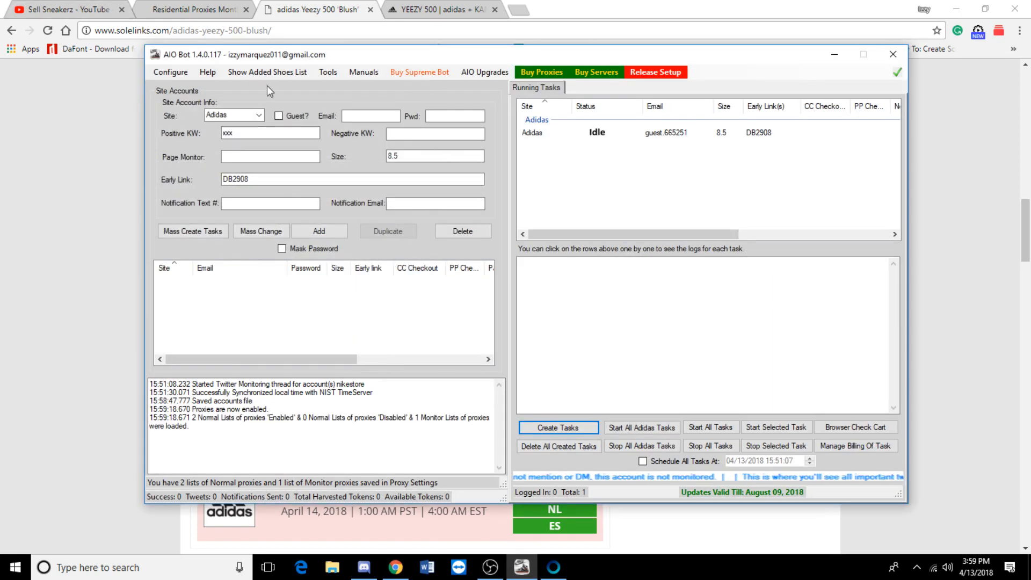
- Open Billing Info from the bot's options, dismiss the auto checkout notice and close it
{"action": "left_click", "coordinate": [170, 72]}
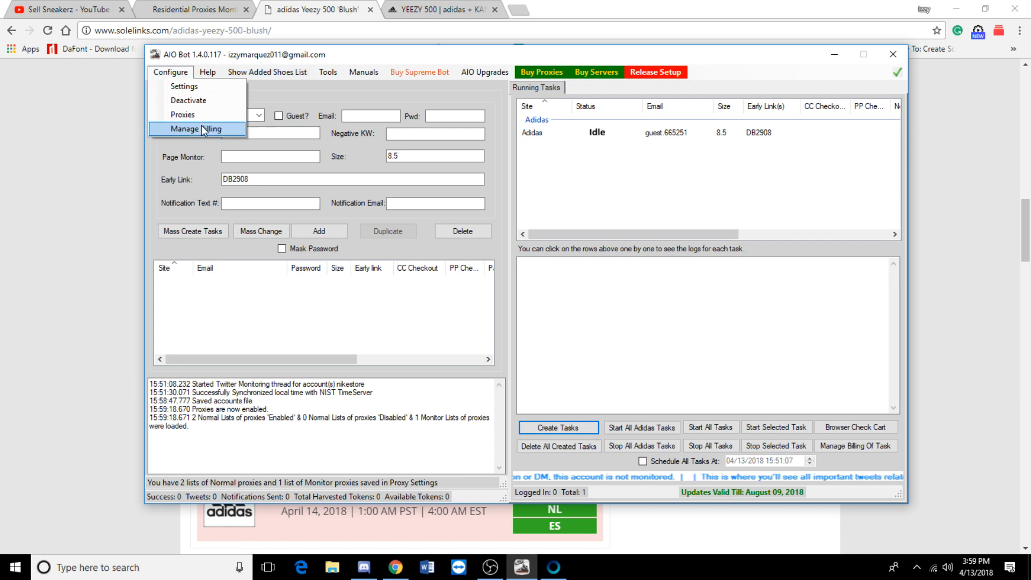
{"action": "left_click", "coordinate": [195, 129]}
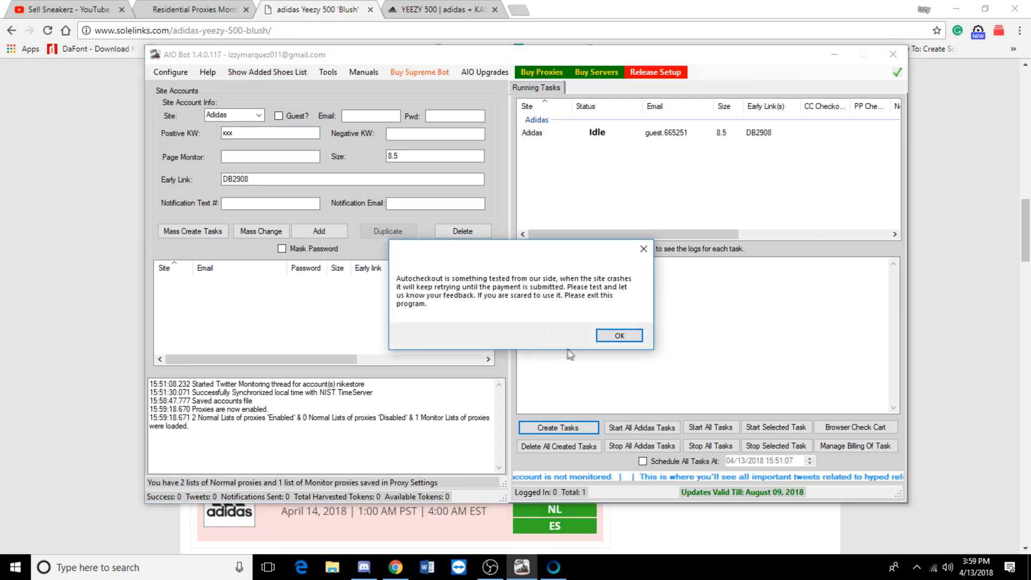
{"action": "left_click", "coordinate": [617, 335]}
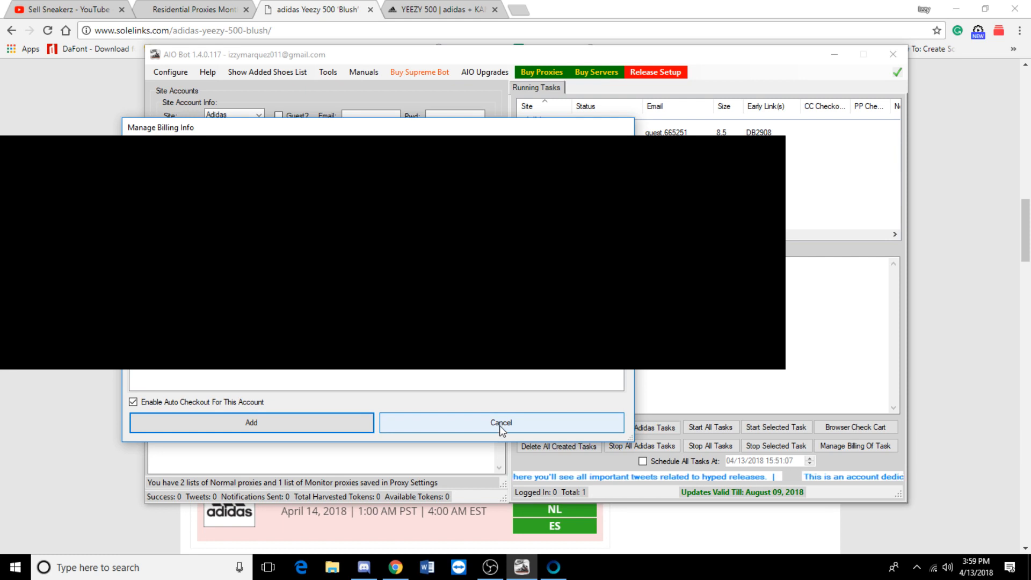
{"action": "left_click", "coordinate": [502, 422]}
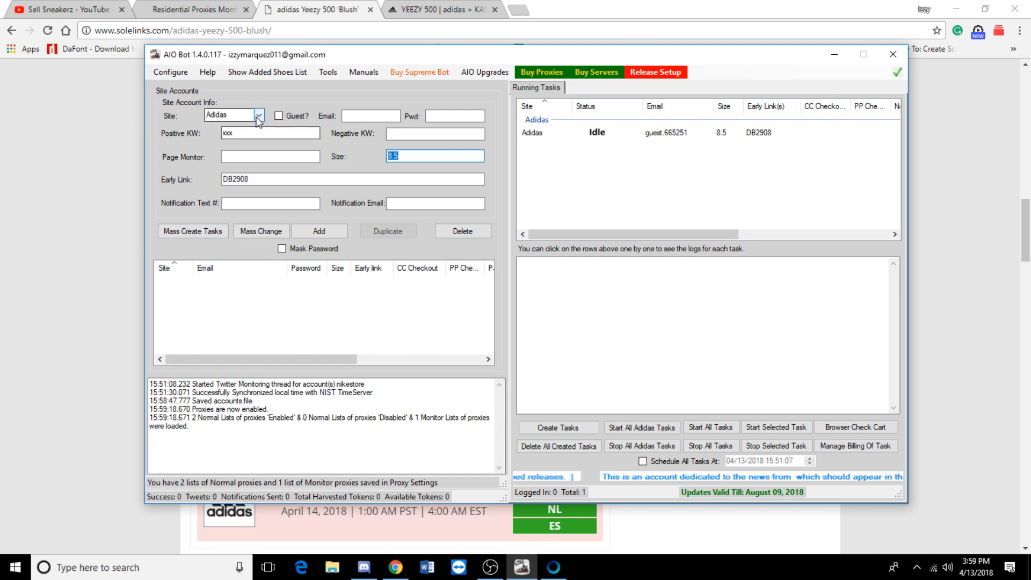
- Pick YeezySupply from the bottom of the supported sites list
{"action": "left_click", "coordinate": [256, 116]}
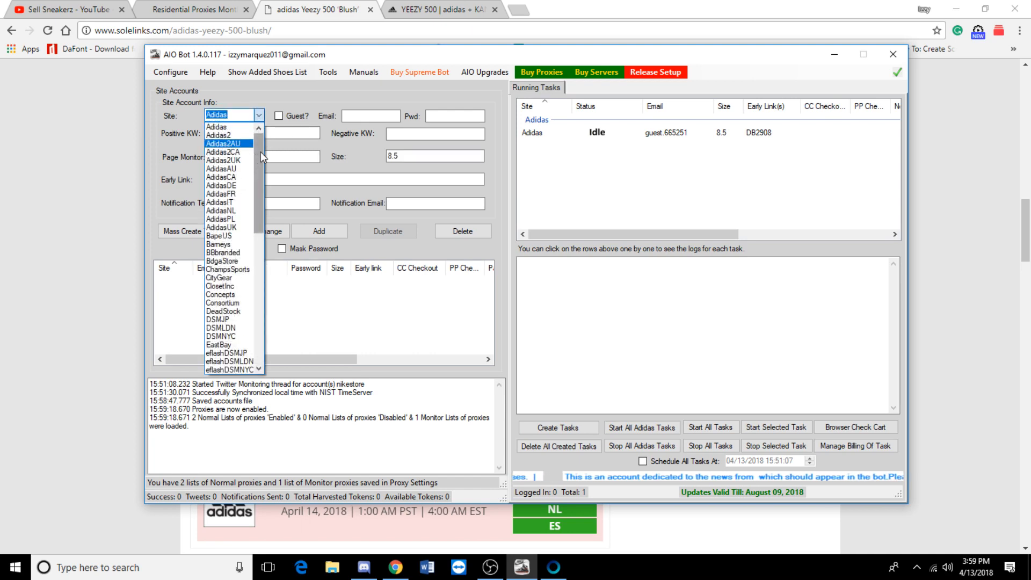
{"action": "scroll", "scroll_direction": "down", "scroll_amount": 3}
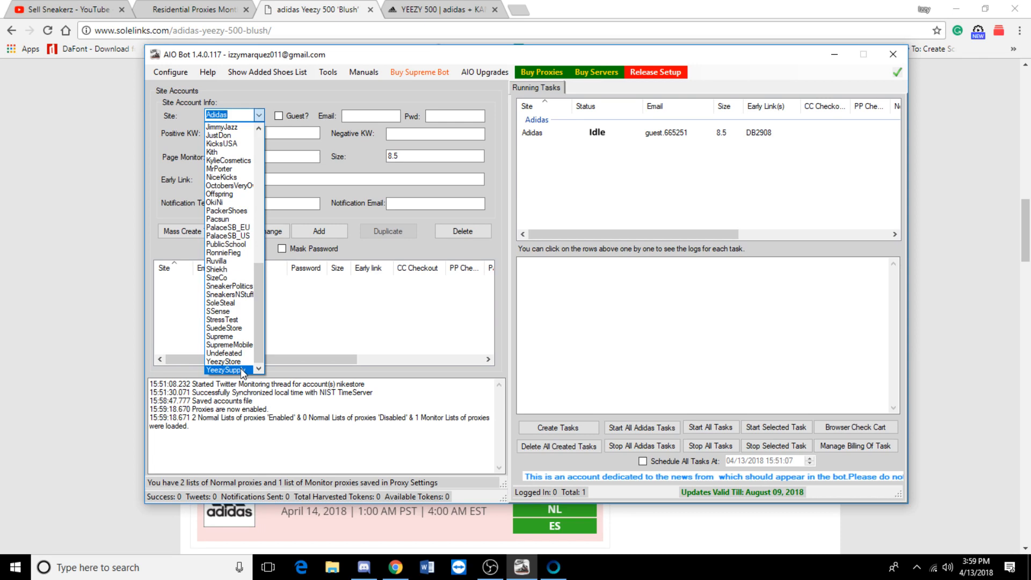
{"action": "left_click", "coordinate": [242, 369]}
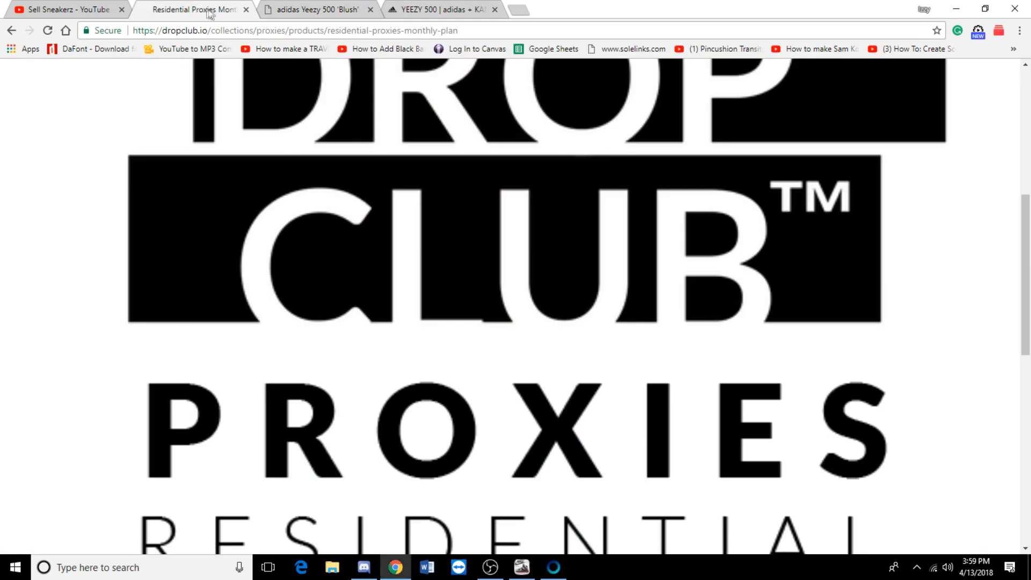
- Open the Yeezy Supply link from Sole Links and select its address for copying
{"action": "left_click", "coordinate": [315, 10]}
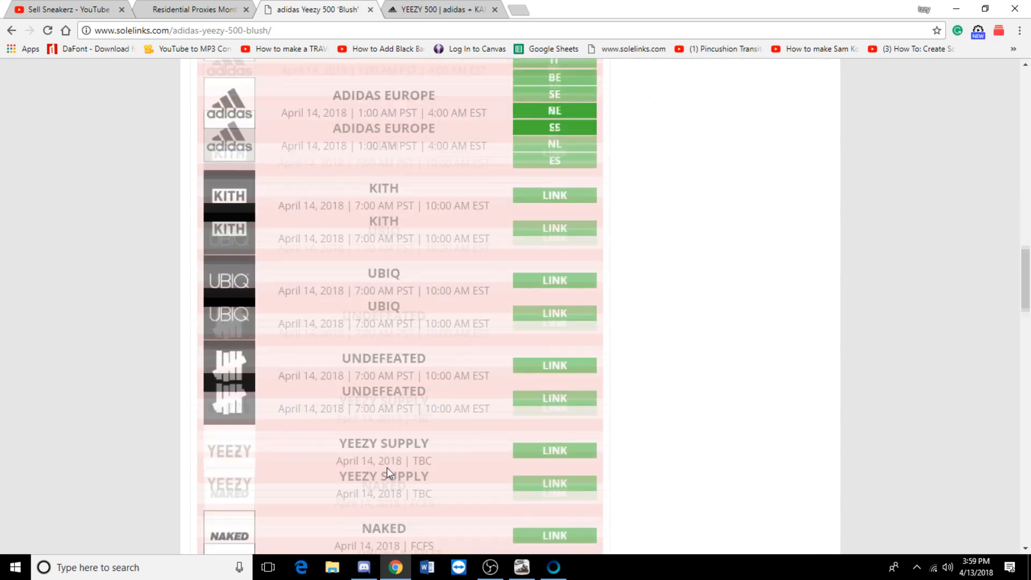
{"action": "scroll", "scroll_direction": "down", "scroll_amount": 3}
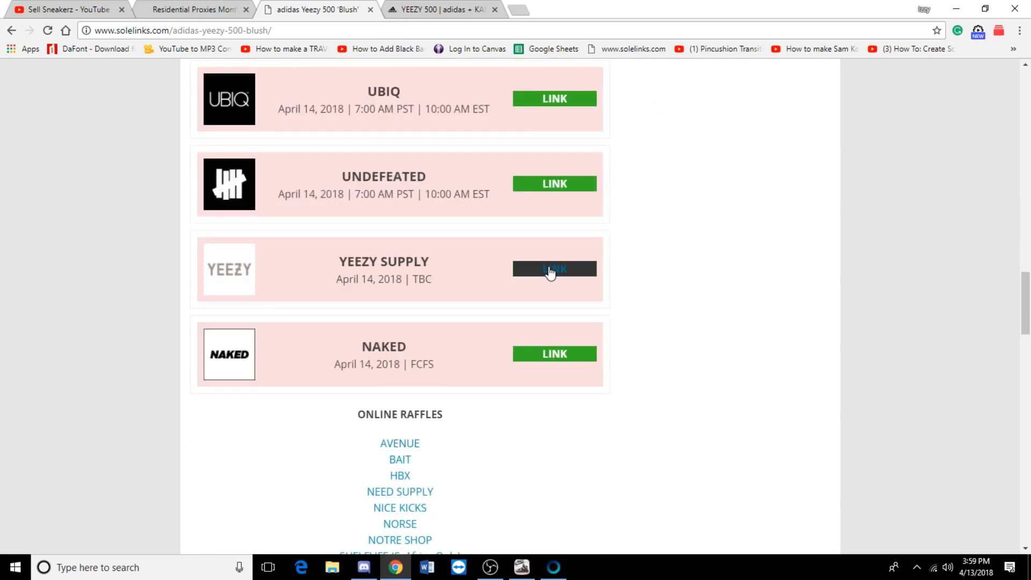
{"action": "left_click", "coordinate": [554, 270]}
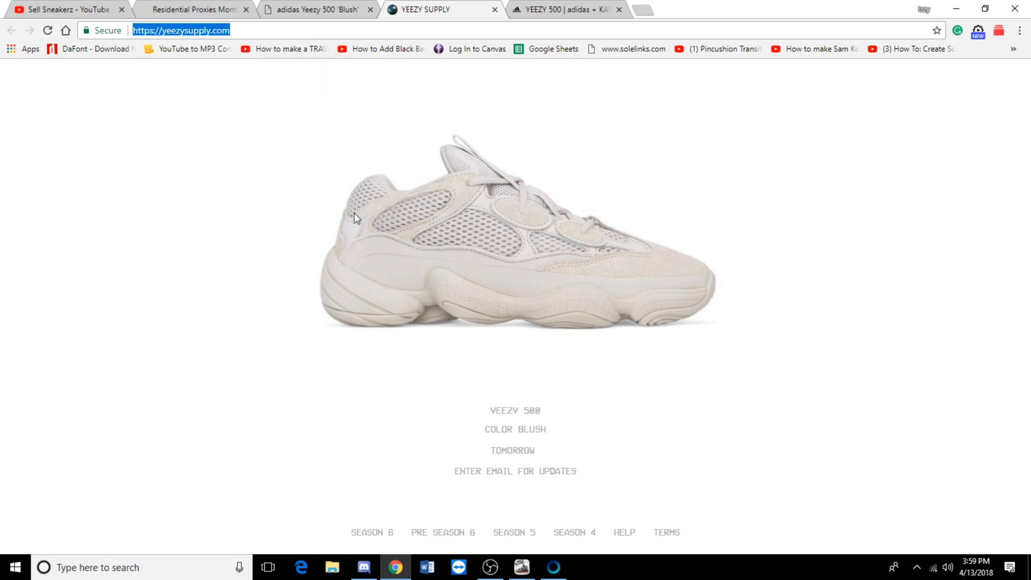
{"action": "left_click", "coordinate": [315, 10]}
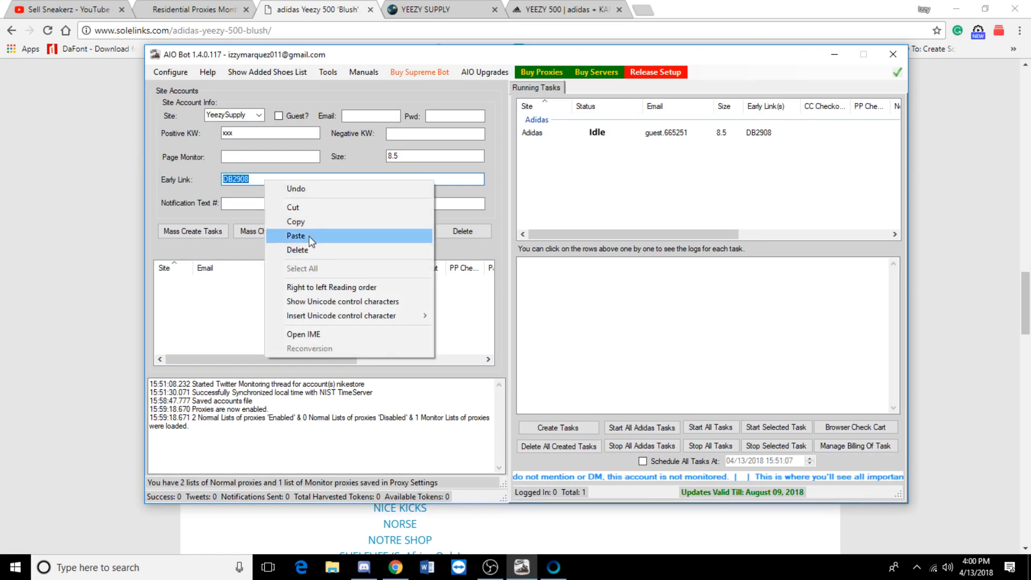
- Paste the yeezysupply.com early link, enable guest, and add the YeezySupply size 8.5 account
{"action": "left_click", "coordinate": [296, 235]}
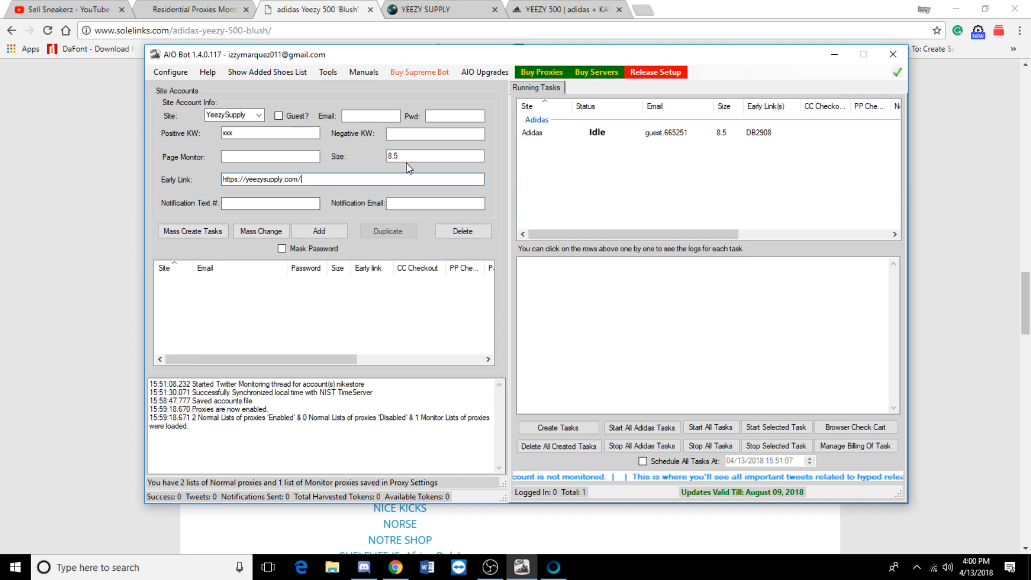
{"action": "left_click", "coordinate": [278, 116]}
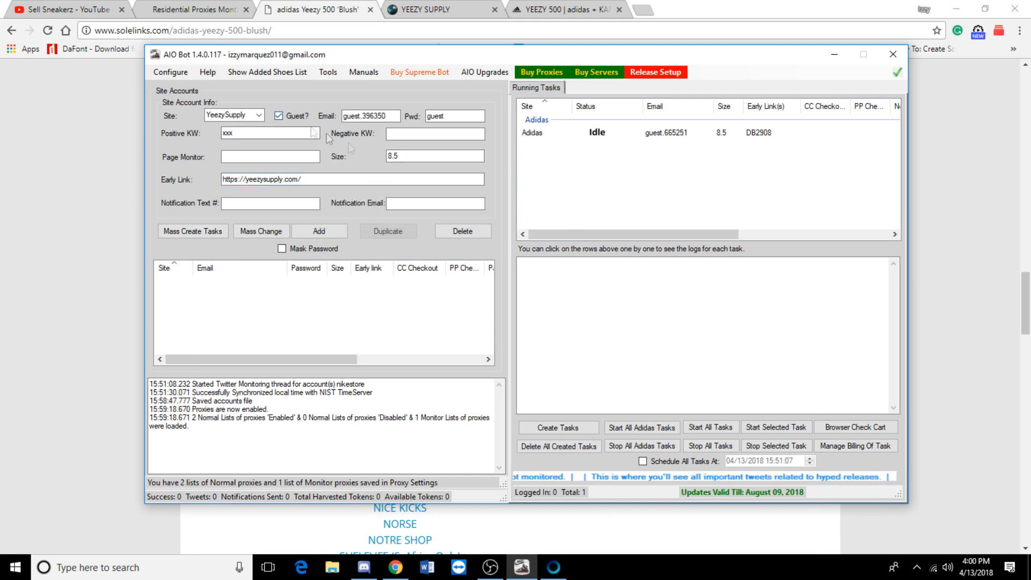
{"action": "left_click", "coordinate": [318, 231]}
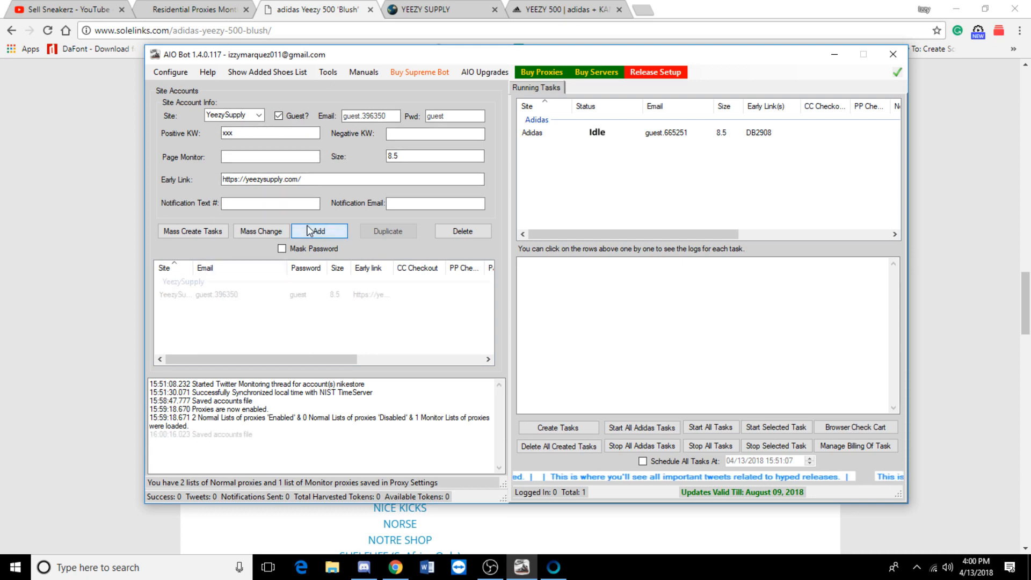
{"action": "left_click", "coordinate": [318, 231]}
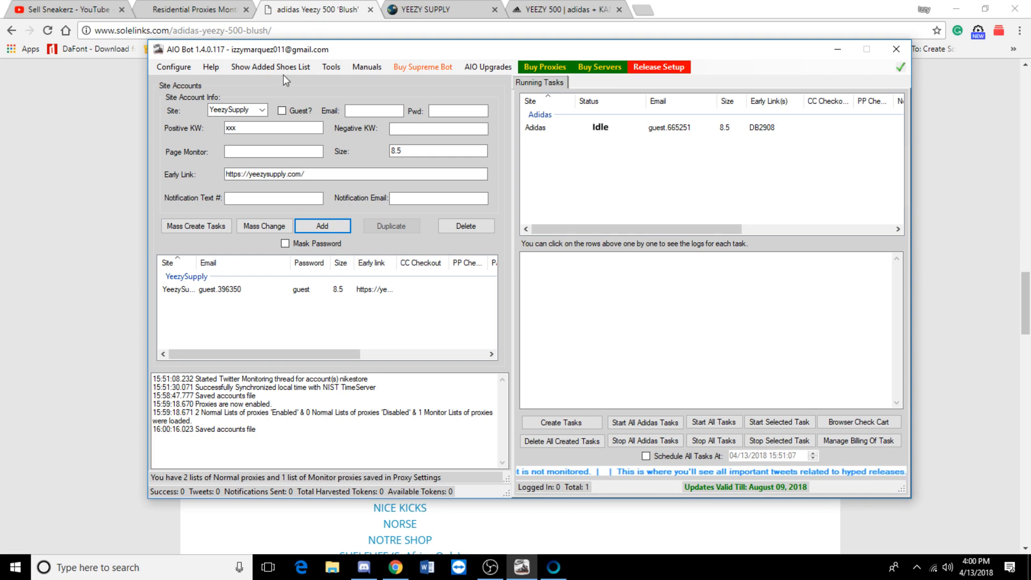
{"action": "left_click", "coordinate": [269, 66]}
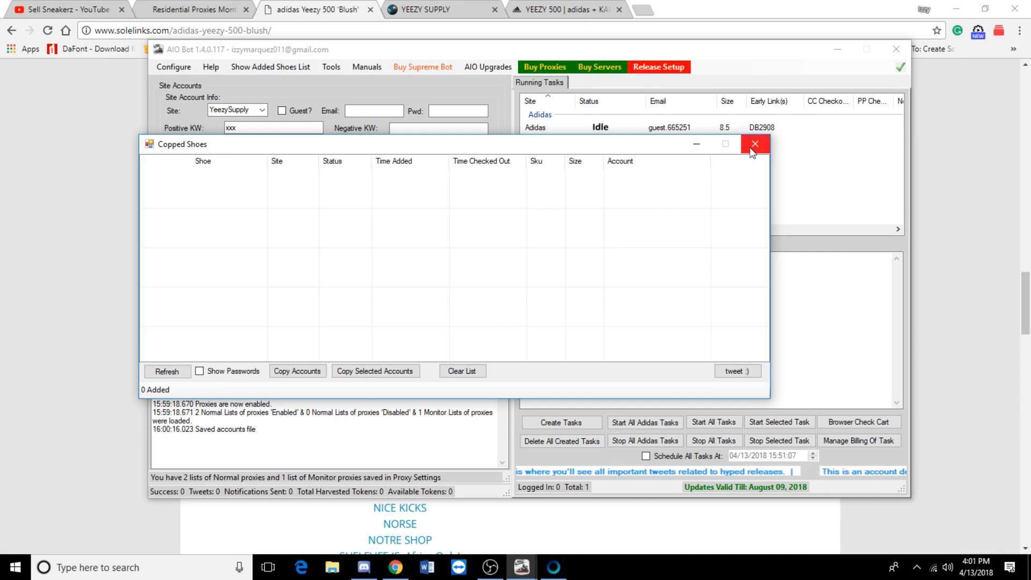
{"action": "left_click", "coordinate": [753, 144]}
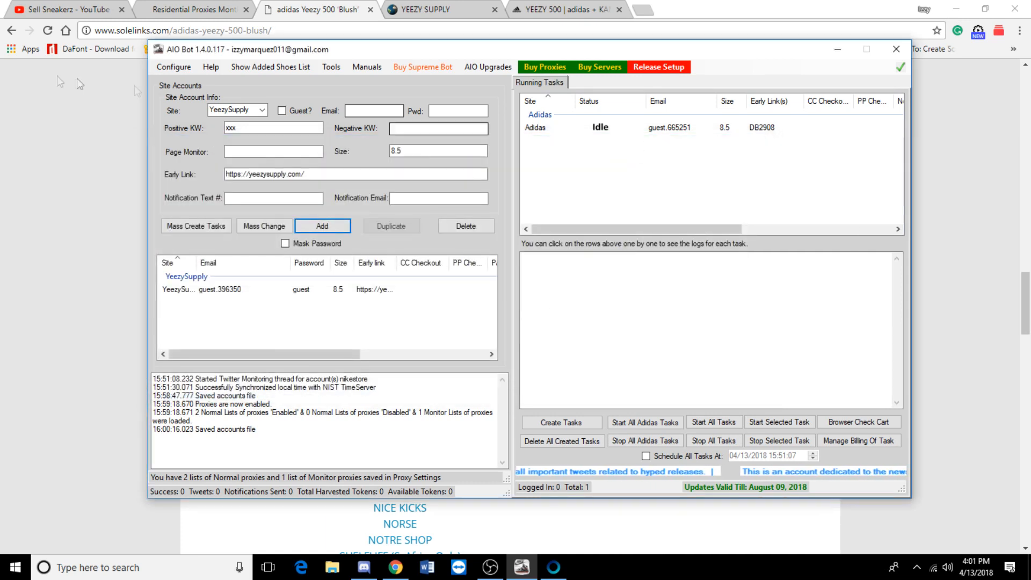
{"action": "left_click", "coordinate": [173, 67]}
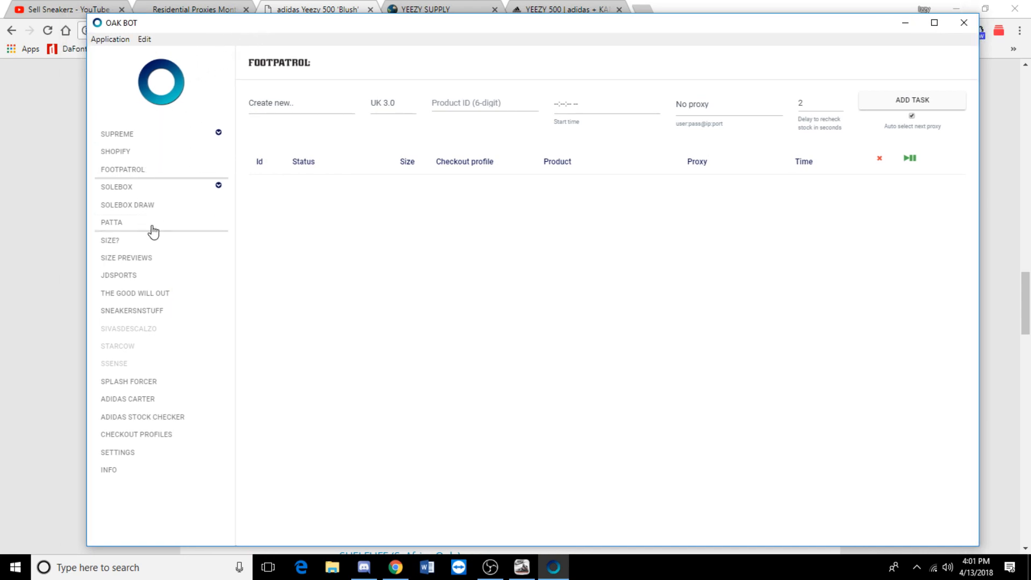
{"action": "mouse_move", "coordinate": [139, 141]}
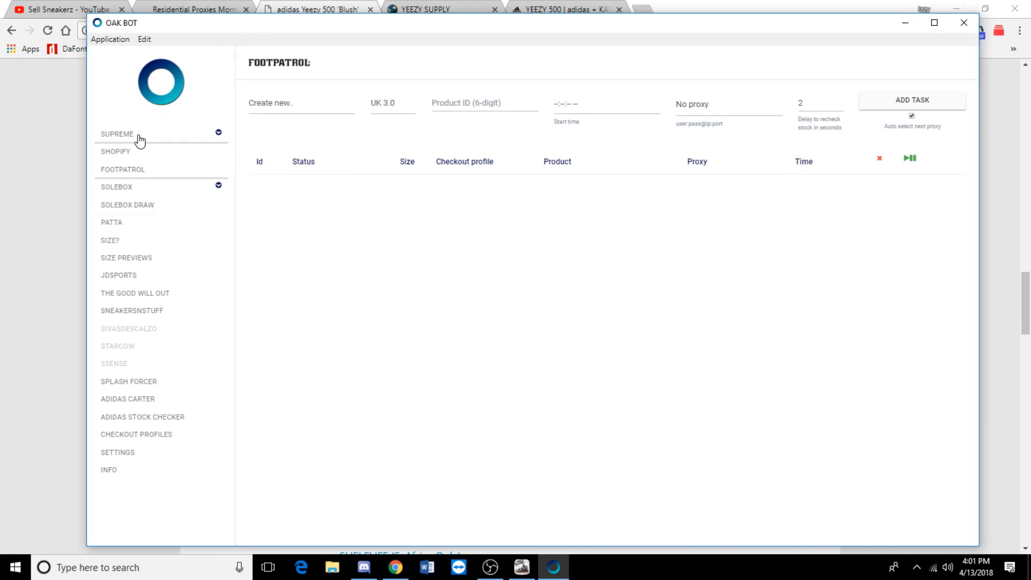
- Switch Oak Bot to the Supreme task setup page
{"action": "left_click", "coordinate": [116, 133]}
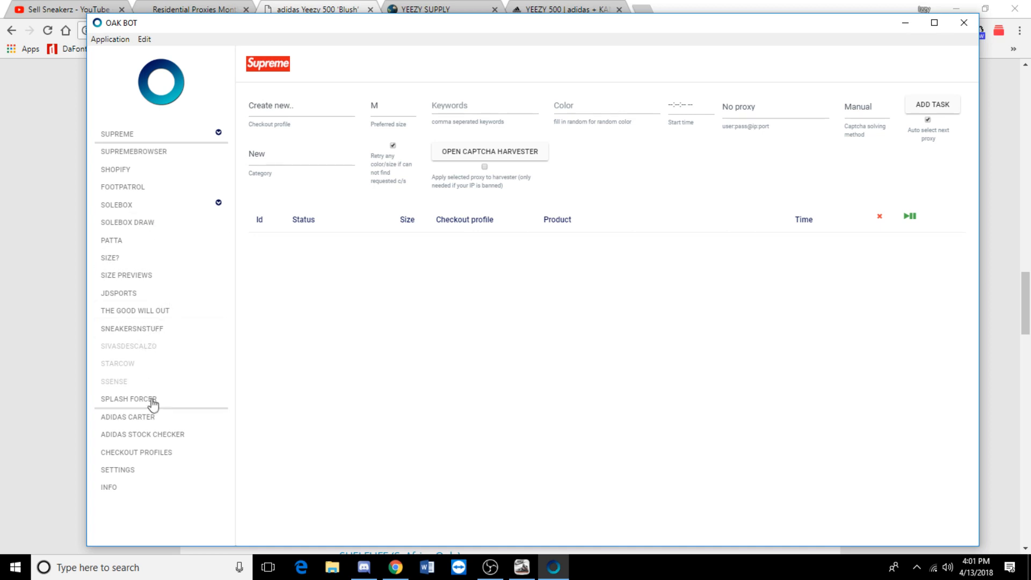
{"action": "mouse_move", "coordinate": [191, 365]}
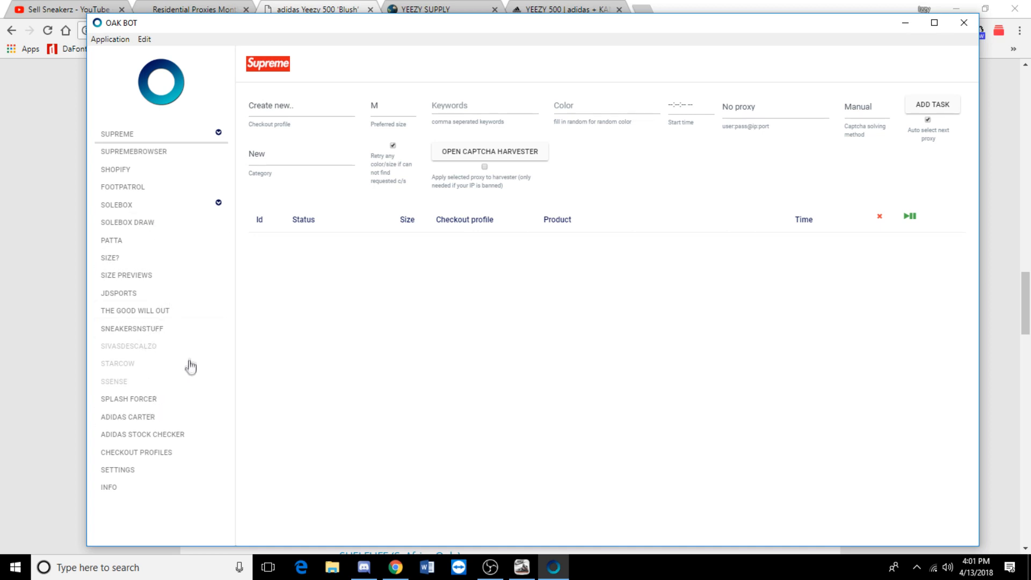
{"action": "mouse_move", "coordinate": [167, 375]}
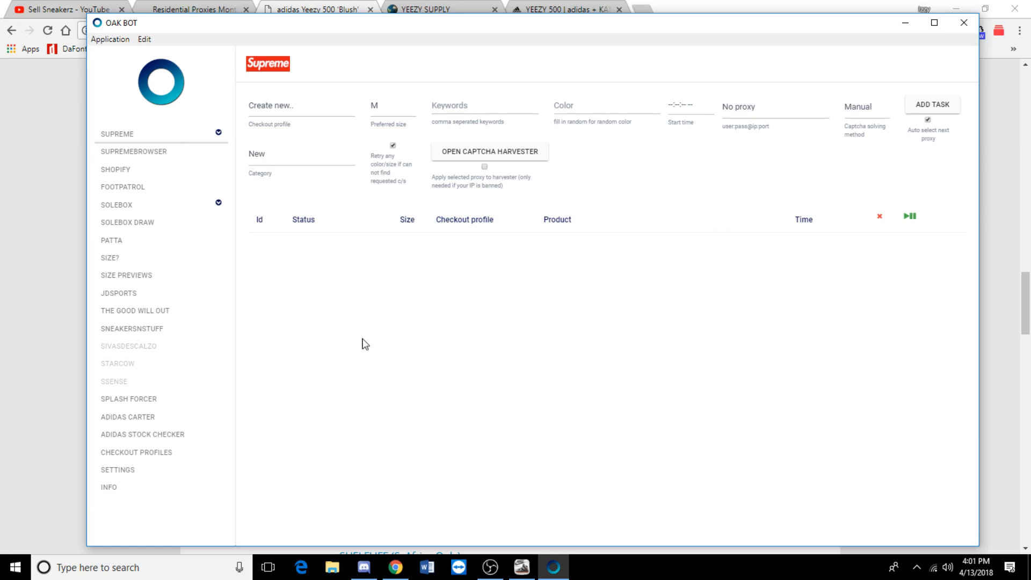
{"action": "mouse_move", "coordinate": [848, 50]}
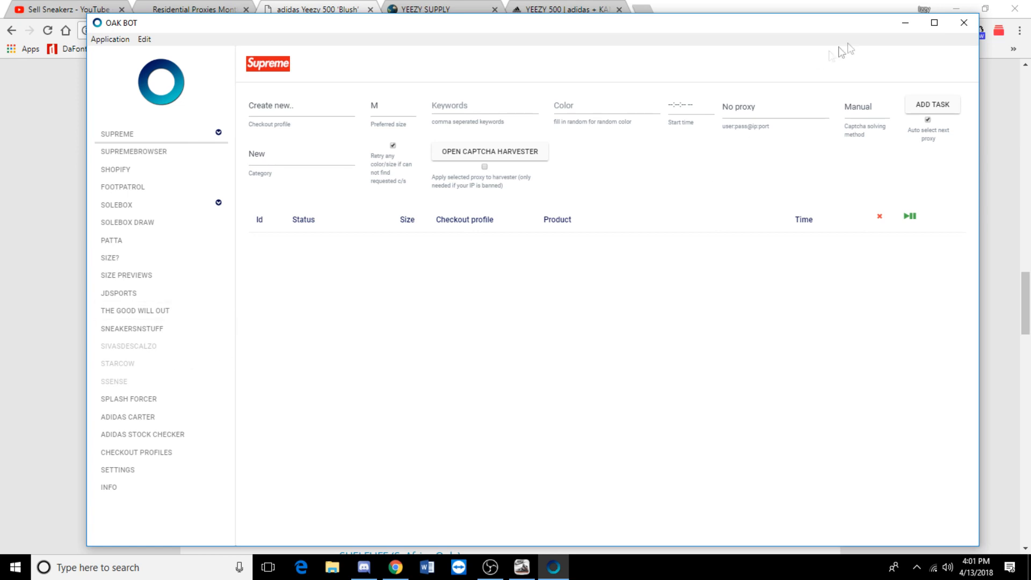
{"action": "mouse_move", "coordinate": [919, 73]}
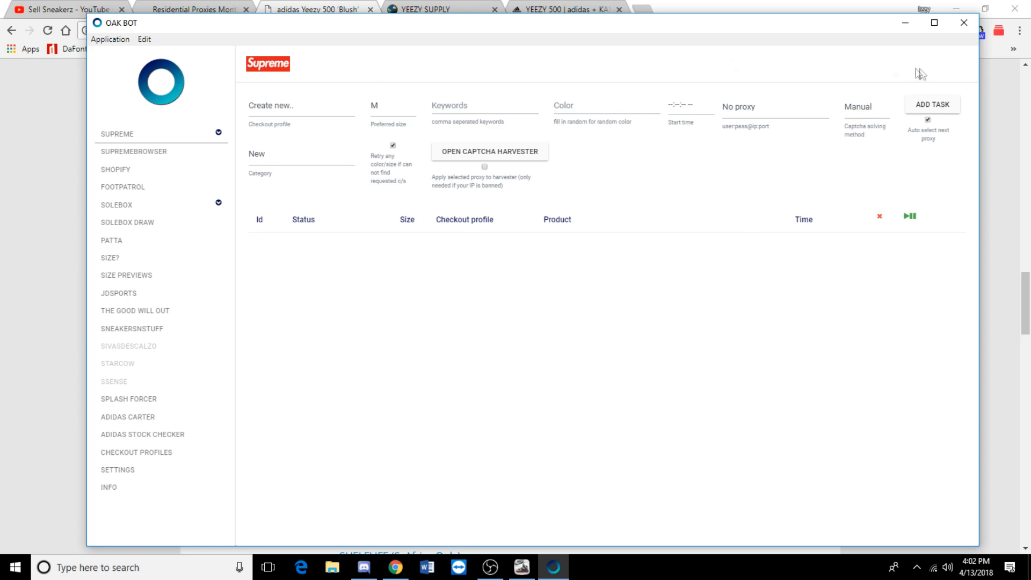
{"action": "mouse_move", "coordinate": [904, 35]}
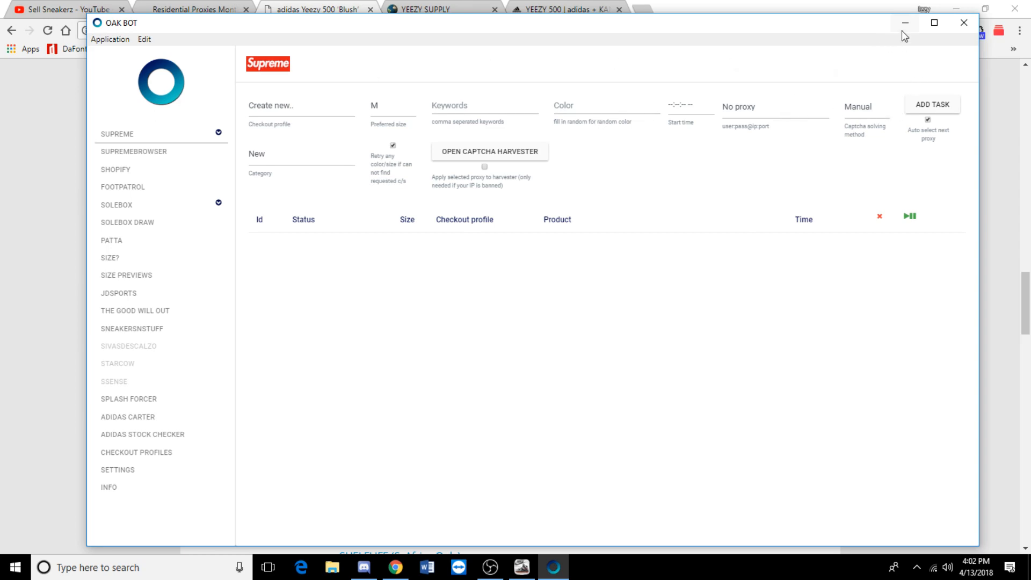